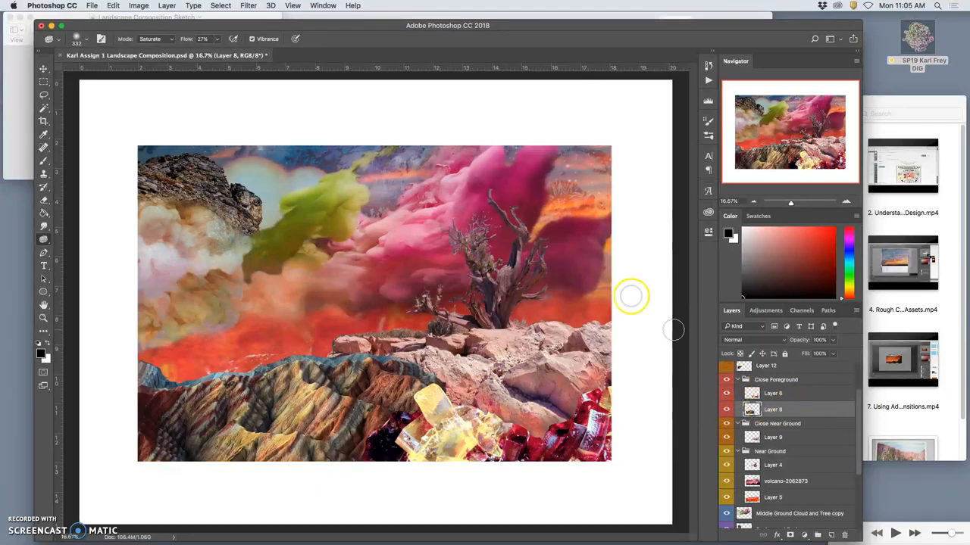
Apply Levels to the striped mountain layer with input levels 26, 1.43 and 218
click(139, 5)
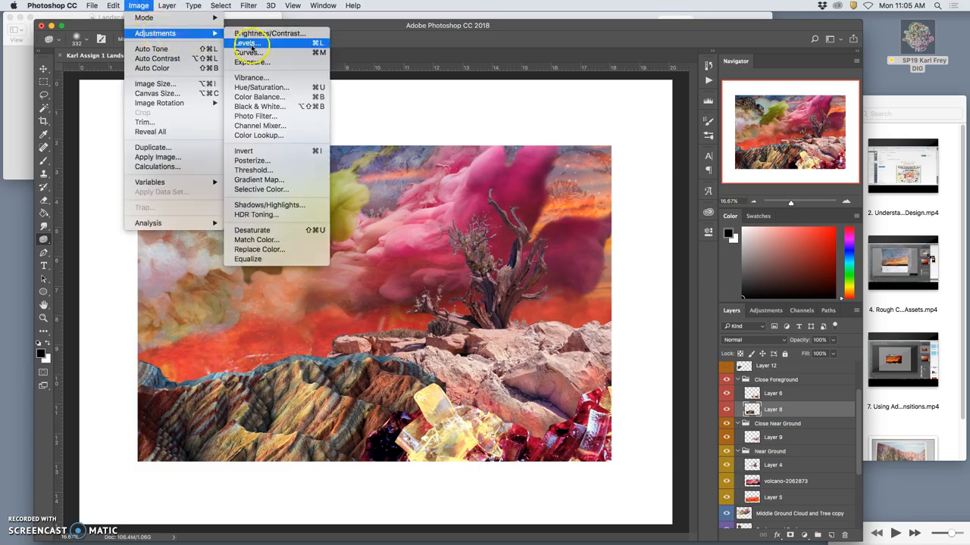
click(246, 42)
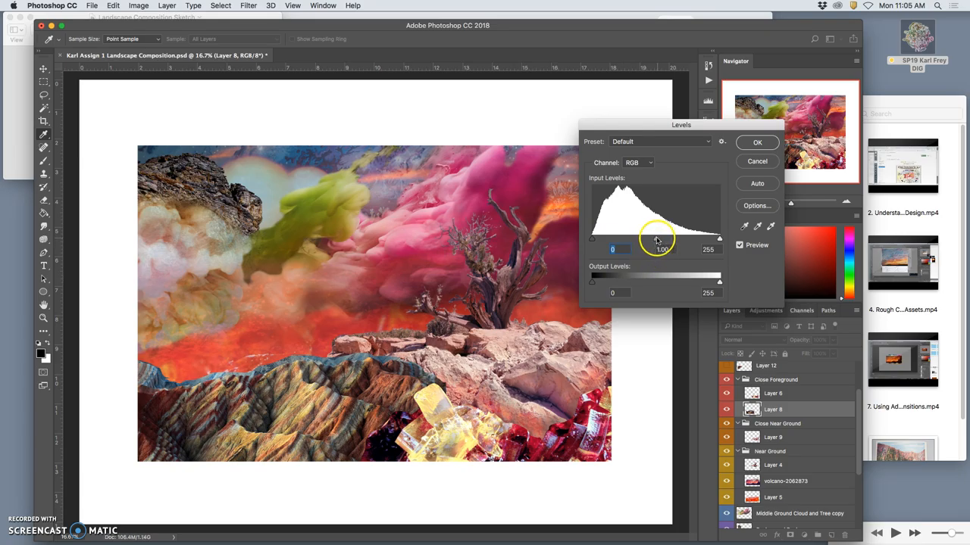
drag(658, 238, 640, 239)
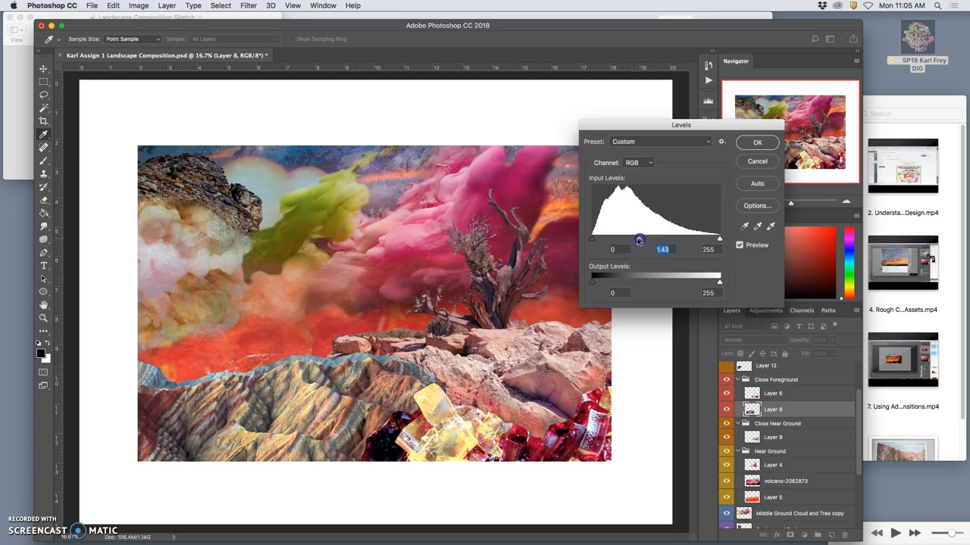
drag(592, 238, 603, 238)
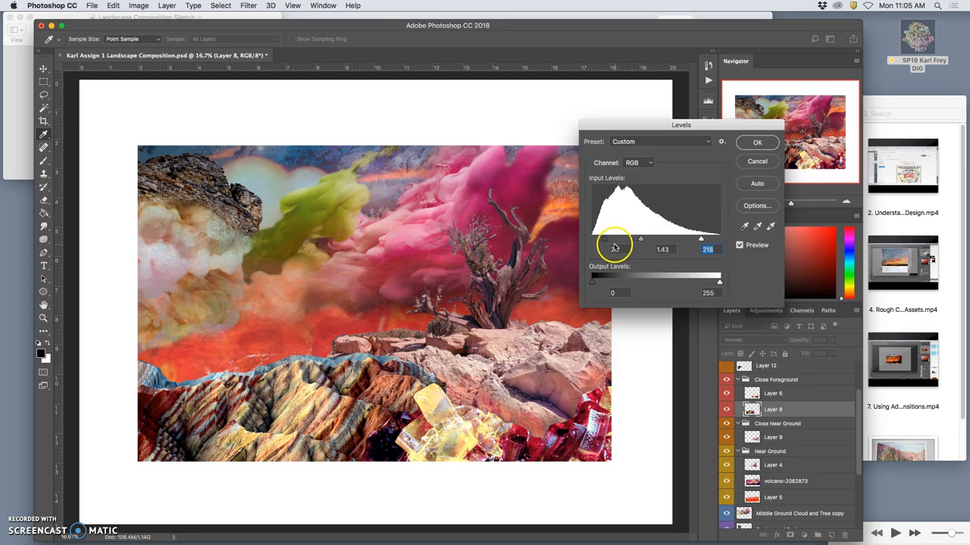
drag(593, 238, 603, 238)
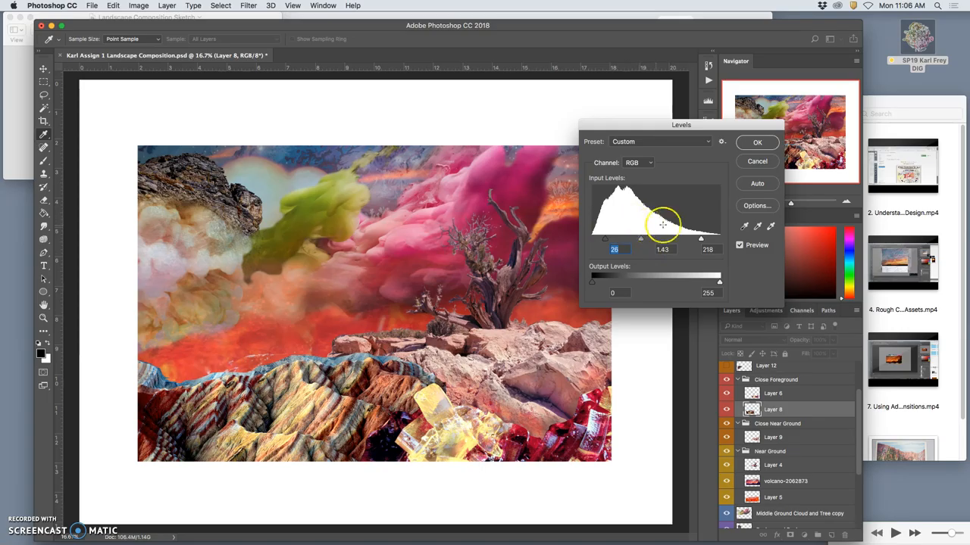
mouse_move(742, 151)
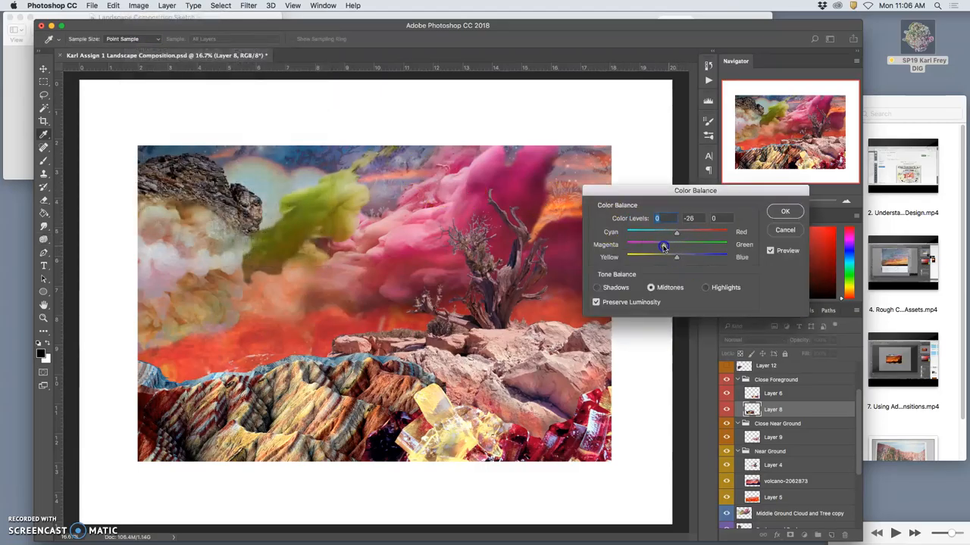
In Color Balance, shift the mountain midtones toward magenta, red and yellow
drag(663, 232, 678, 231)
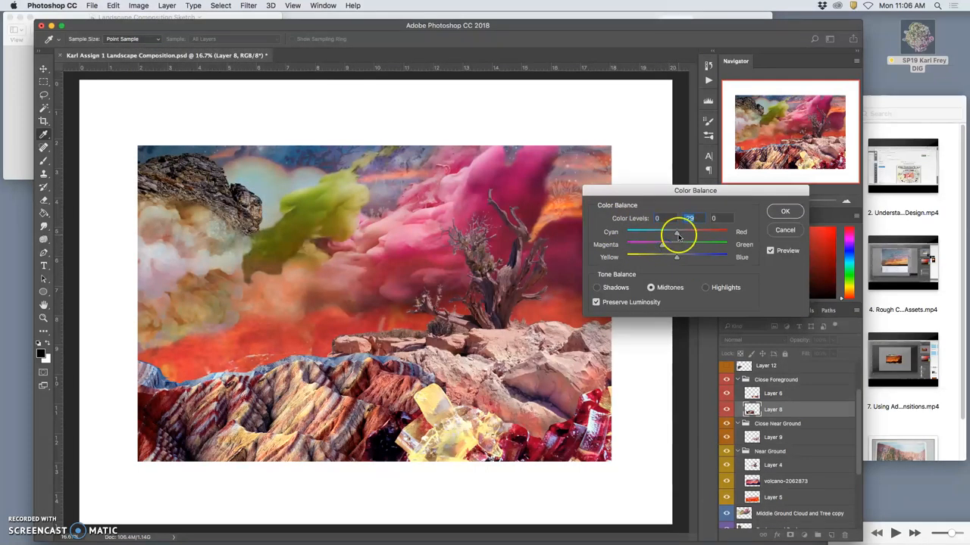
drag(675, 232, 681, 232)
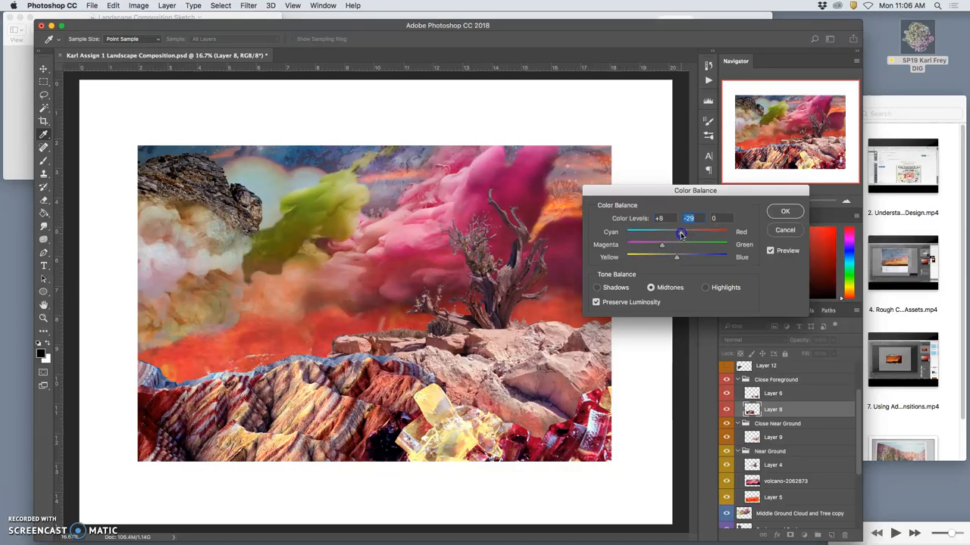
drag(678, 233, 669, 258)
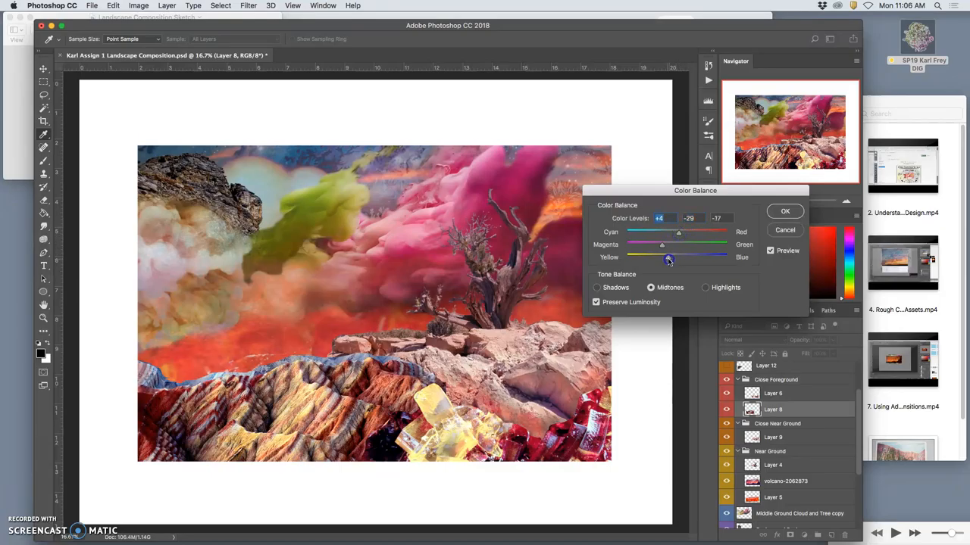
Rebalance the mountain highlights, adding slight magenta and blue
click(706, 287)
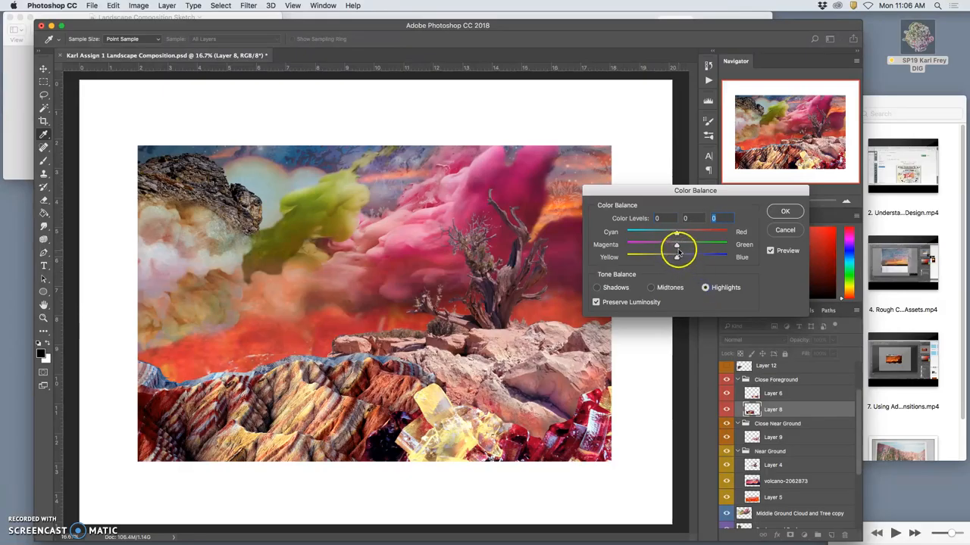
drag(677, 244, 684, 244)
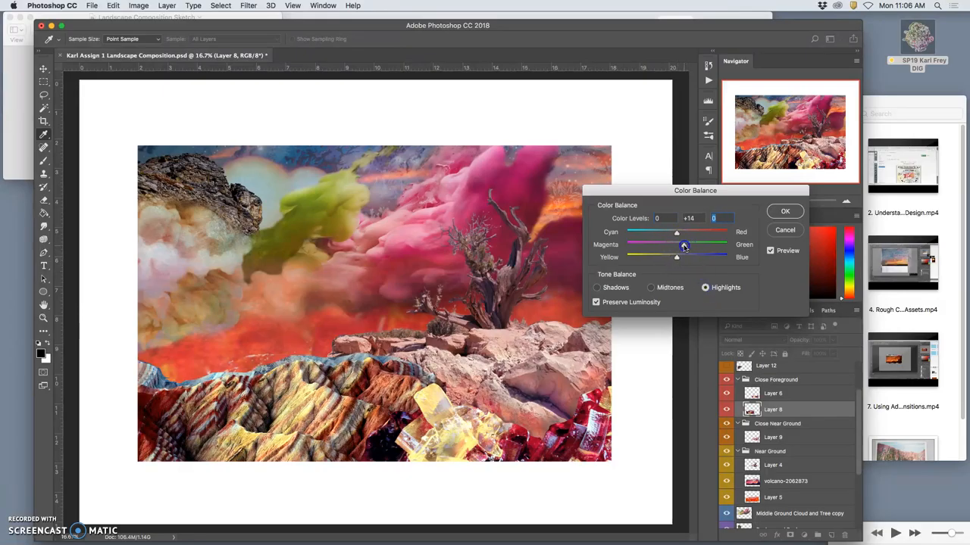
drag(683, 244, 665, 244)
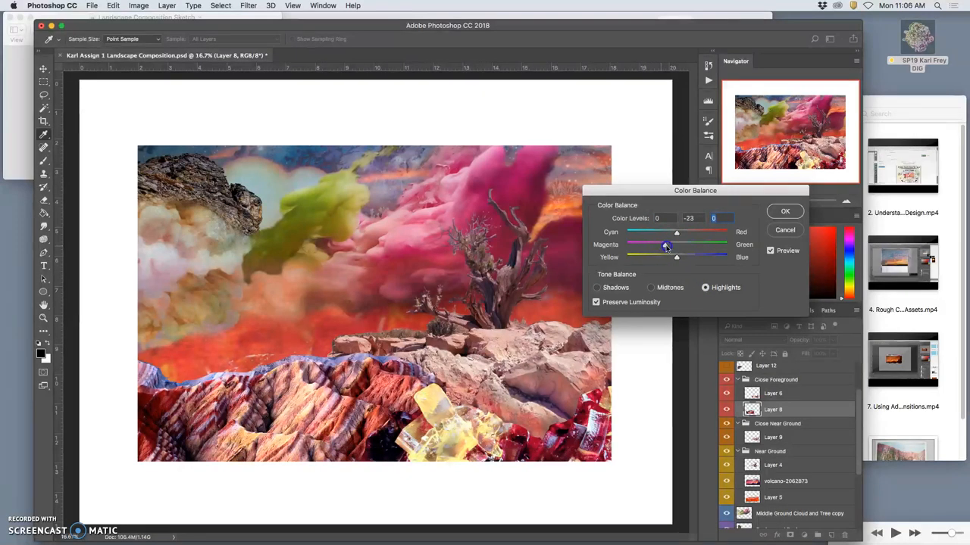
drag(665, 244, 673, 244)
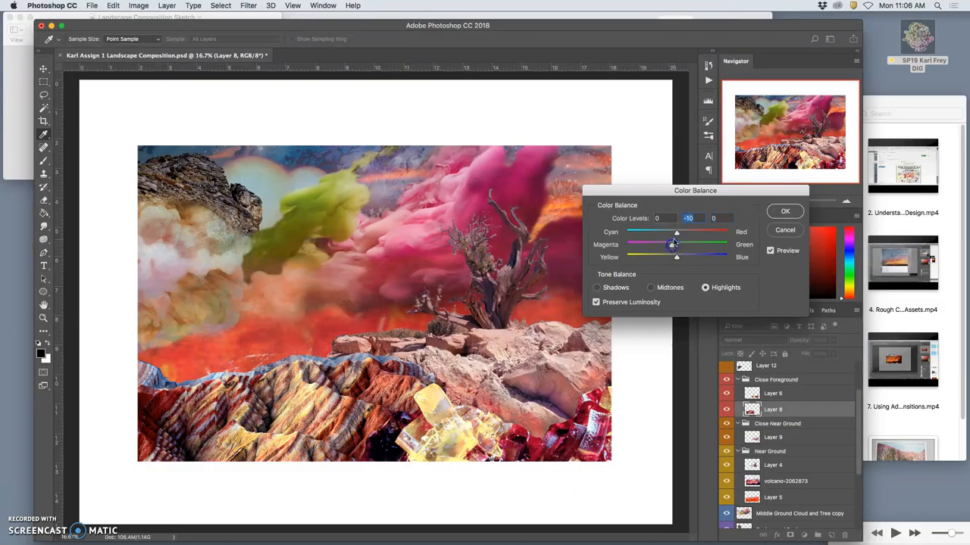
drag(676, 232, 682, 232)
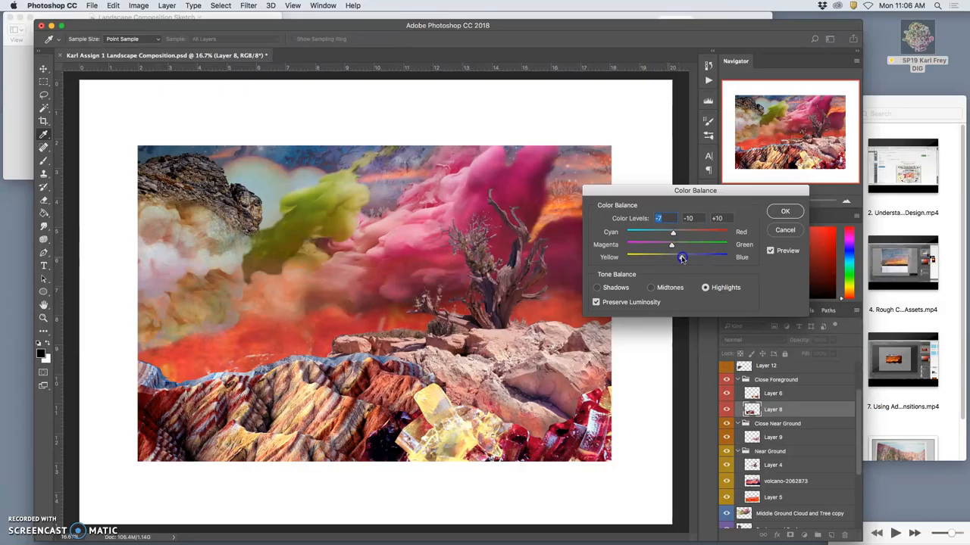
Tint the mountain shadows red to about +21 on Cyan–Red
drag(680, 256, 685, 256)
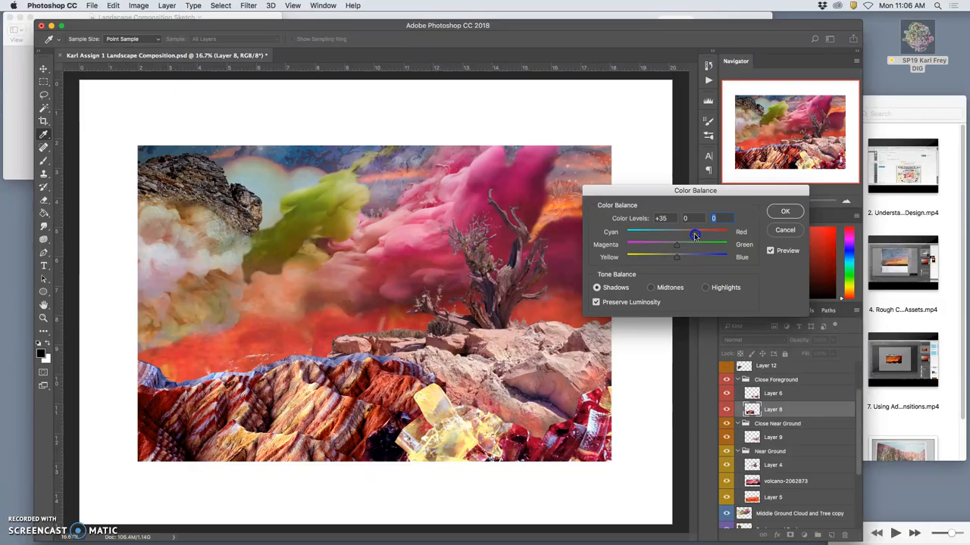
drag(695, 232, 686, 231)
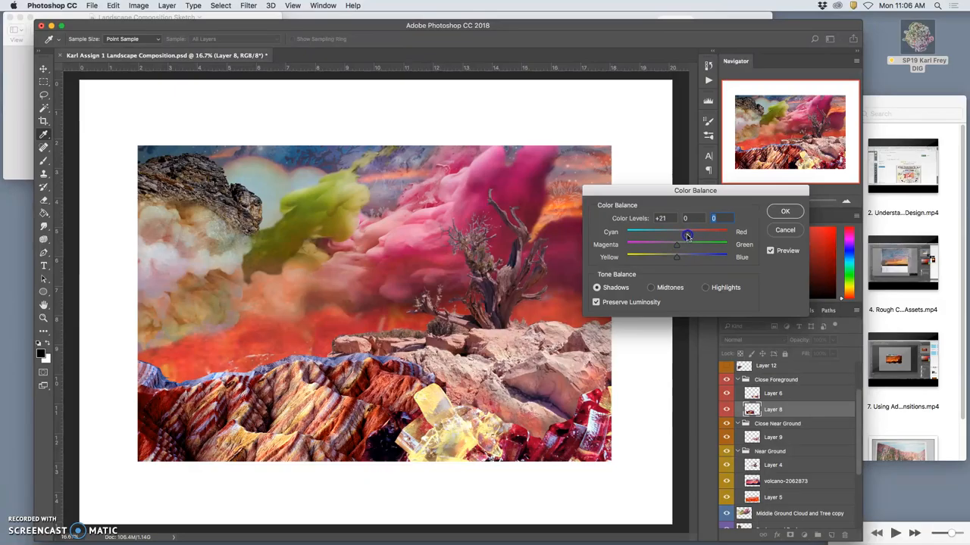
drag(676, 257, 664, 257)
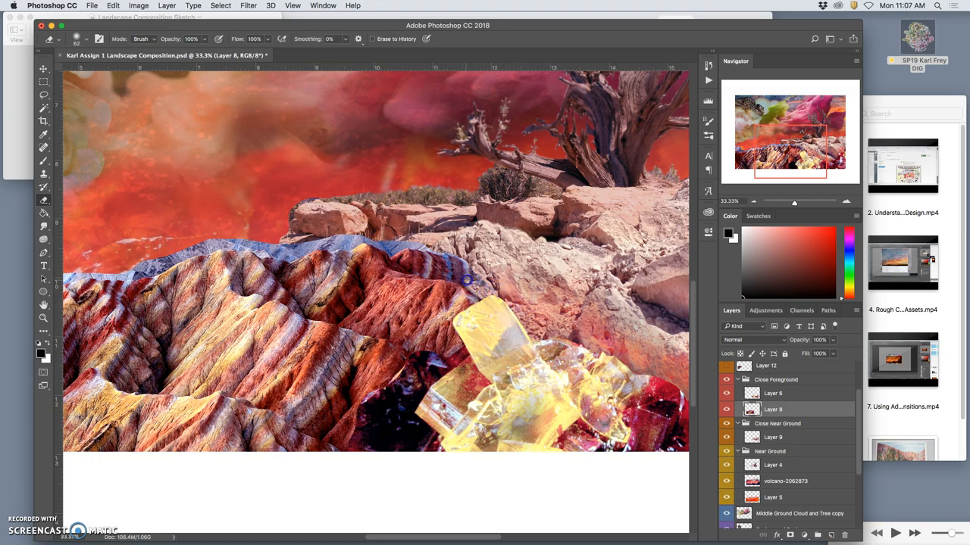
Erase the bluish mountain ridge where it overlaps the pale rocks on Layer 8
click(89, 38)
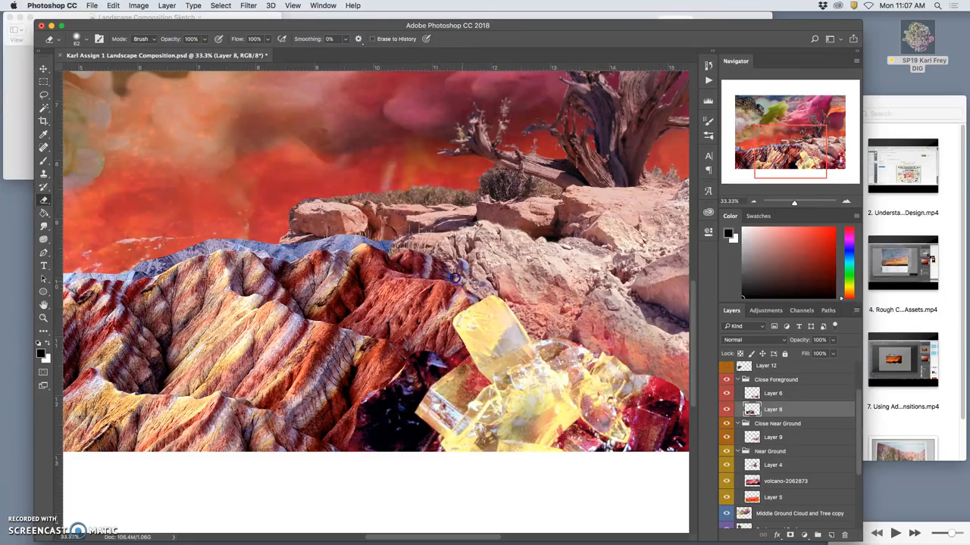
drag(415, 246, 454, 279)
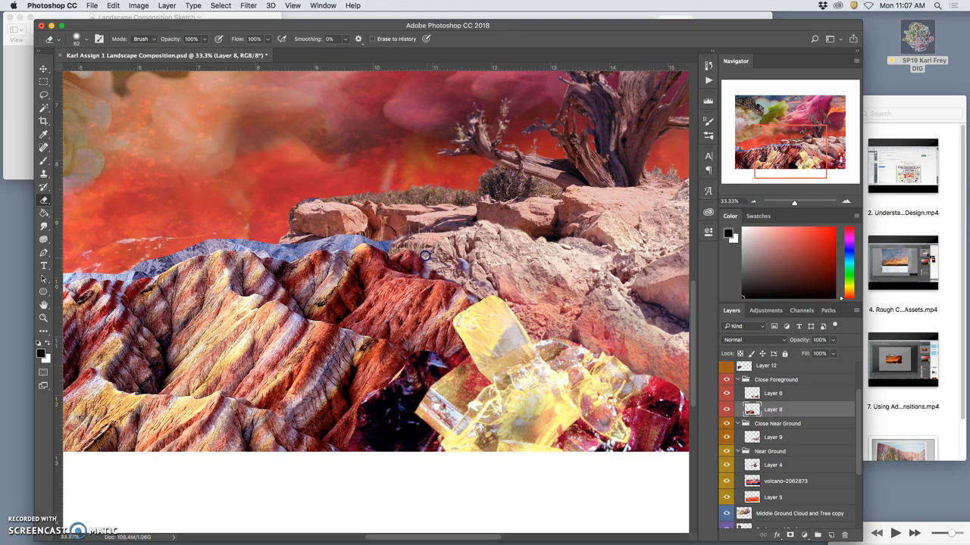
mouse_move(392, 241)
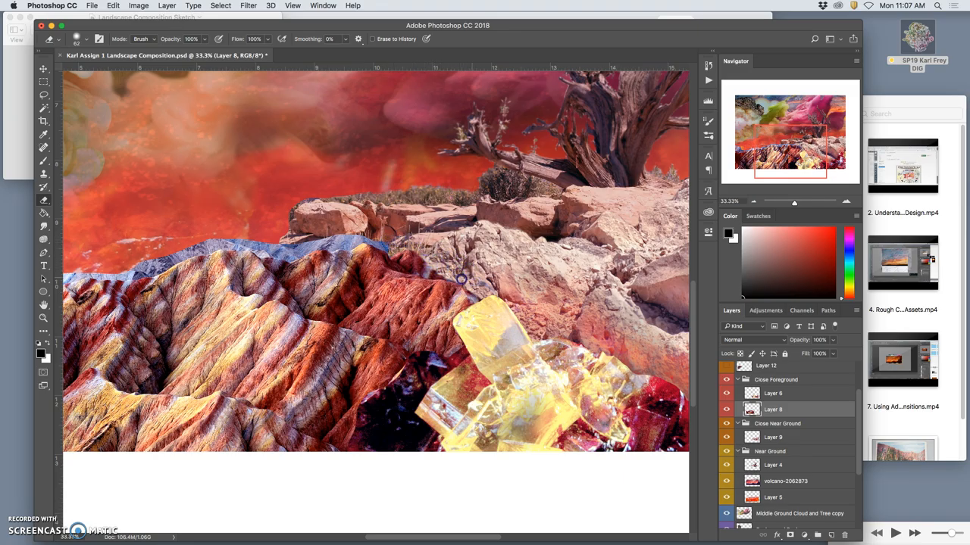
mouse_move(442, 271)
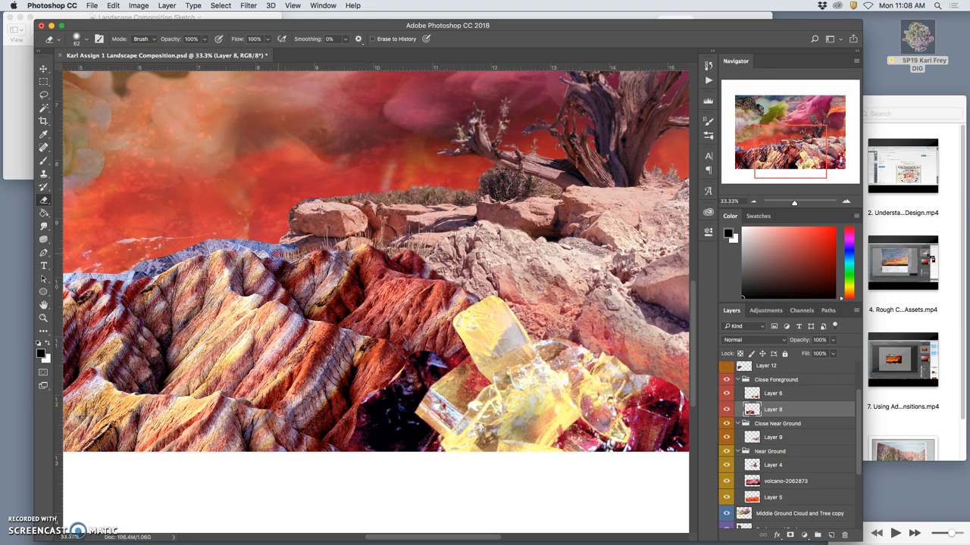
mouse_move(290, 257)
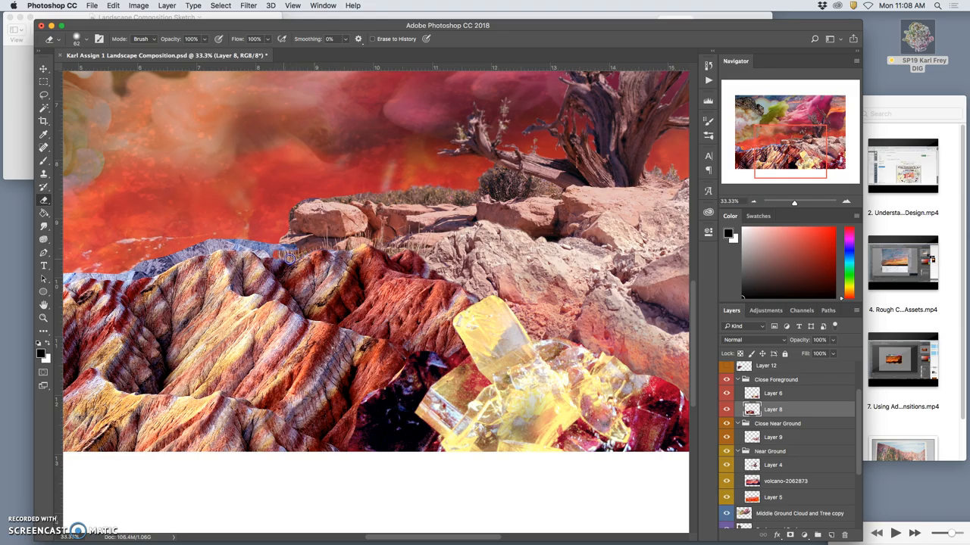
mouse_move(326, 229)
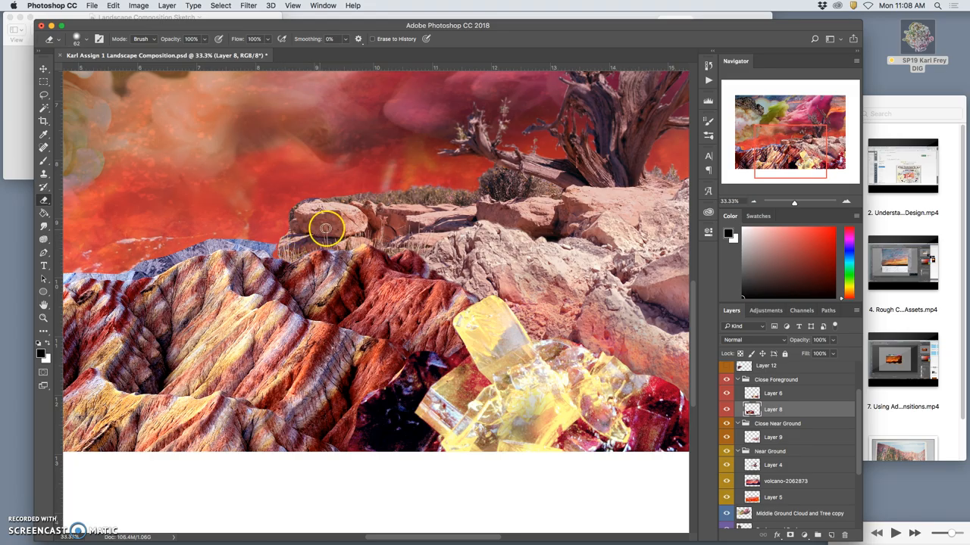
mouse_move(318, 242)
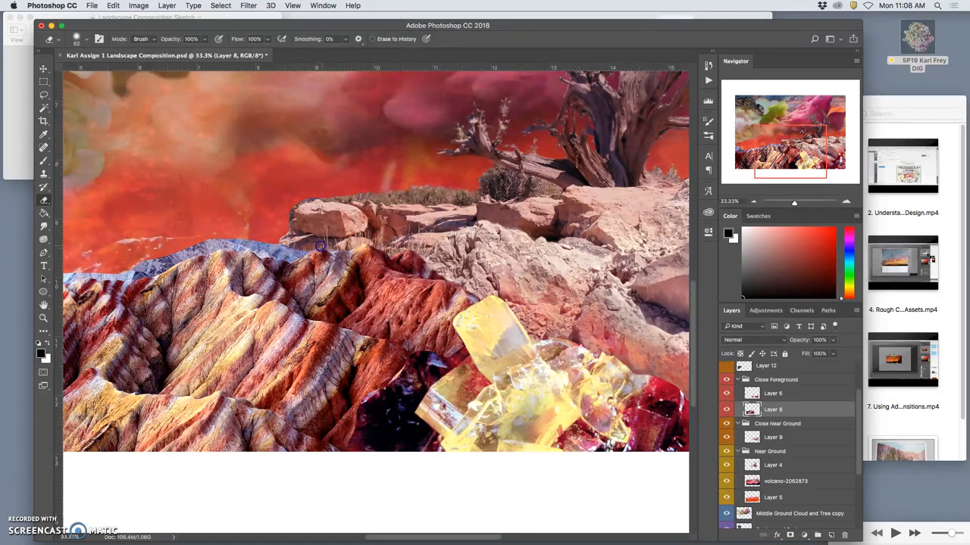
mouse_move(26, 233)
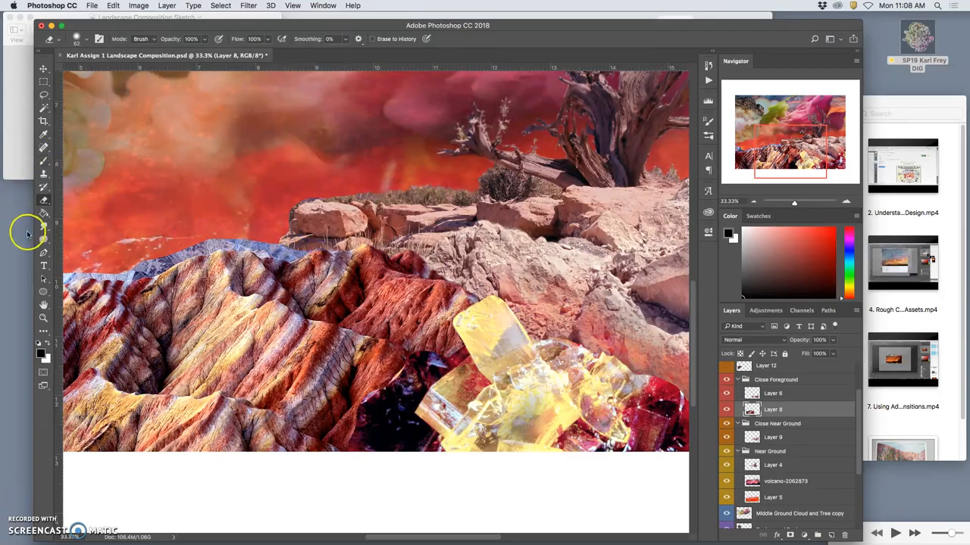
mouse_move(238, 239)
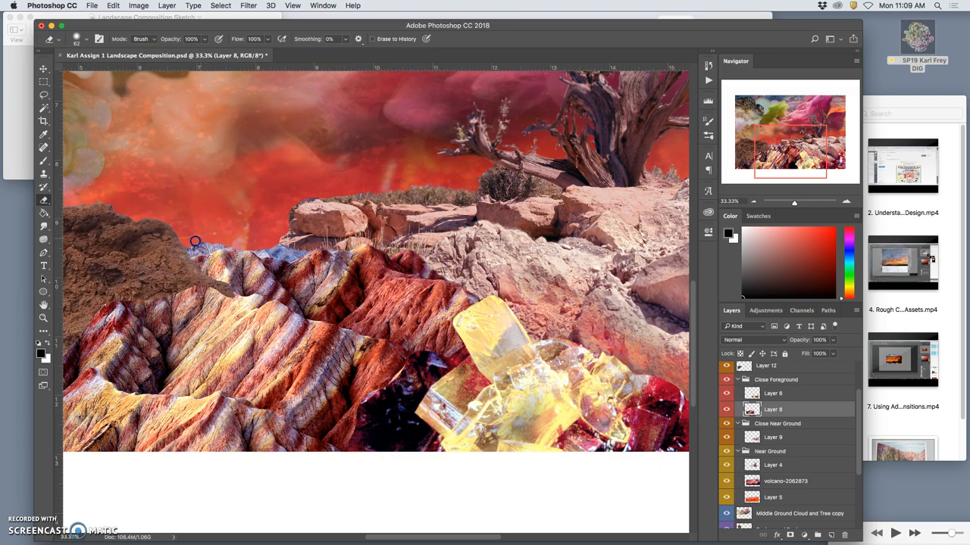
mouse_move(356, 312)
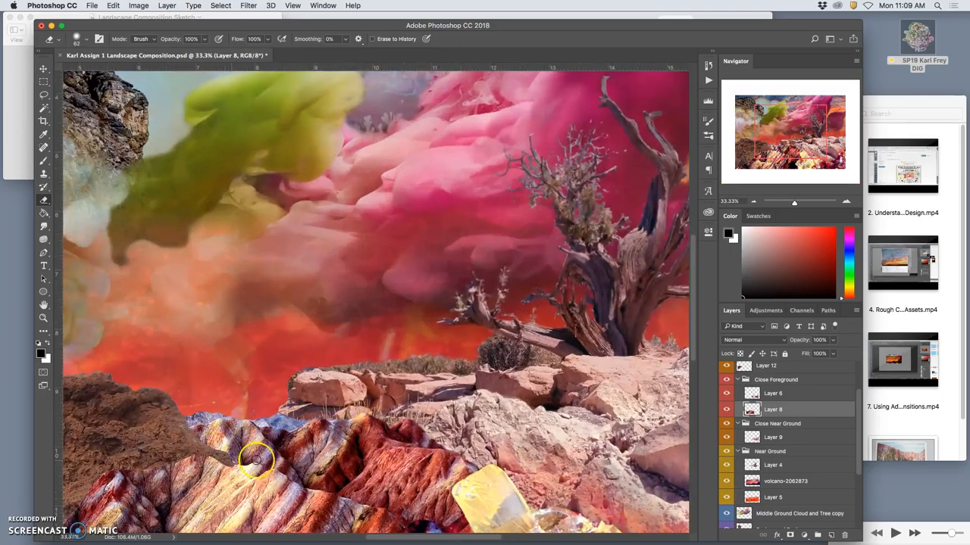
Erase more of the left mountain ridge to reveal the brown rock
click(766, 370)
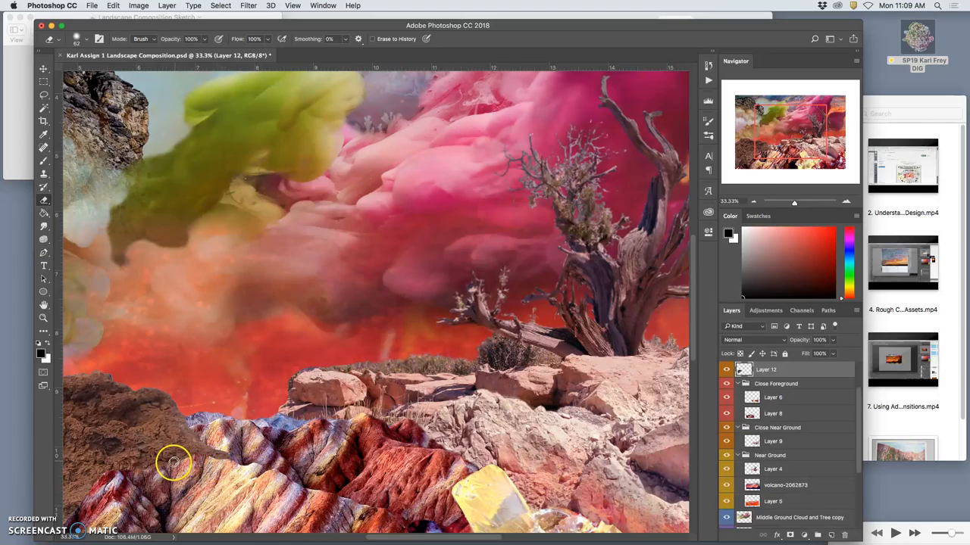
mouse_move(140, 475)
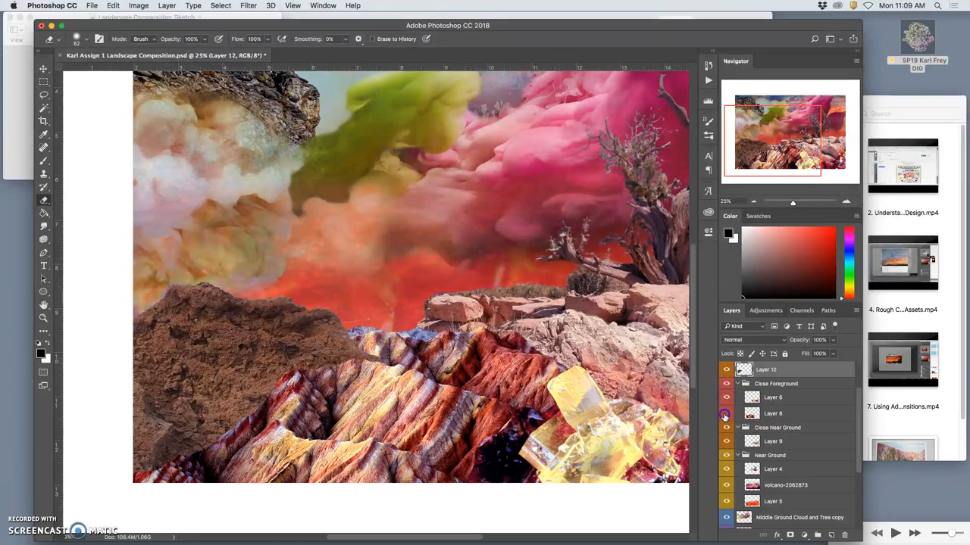
Select Layer 8 and set up the Burn tool with Range set to Midtones
click(773, 413)
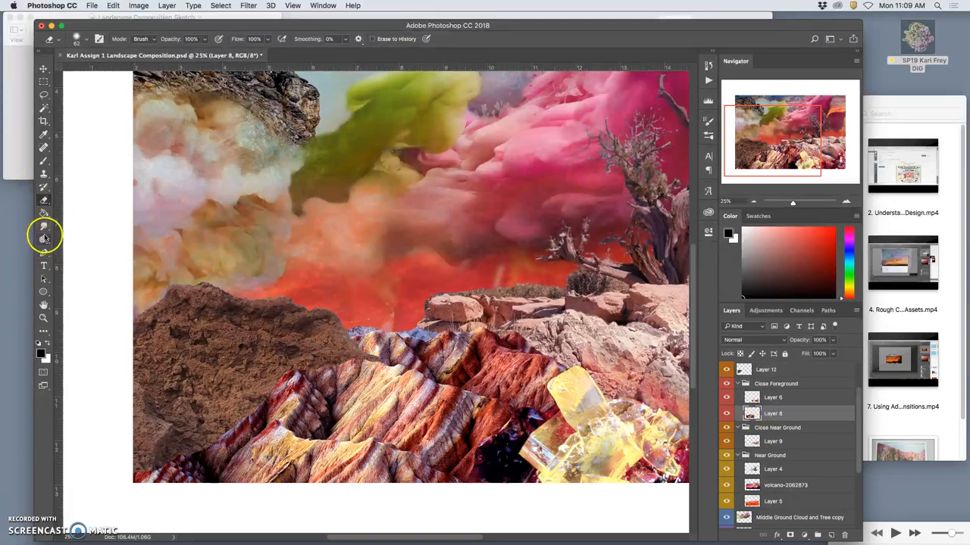
click(44, 253)
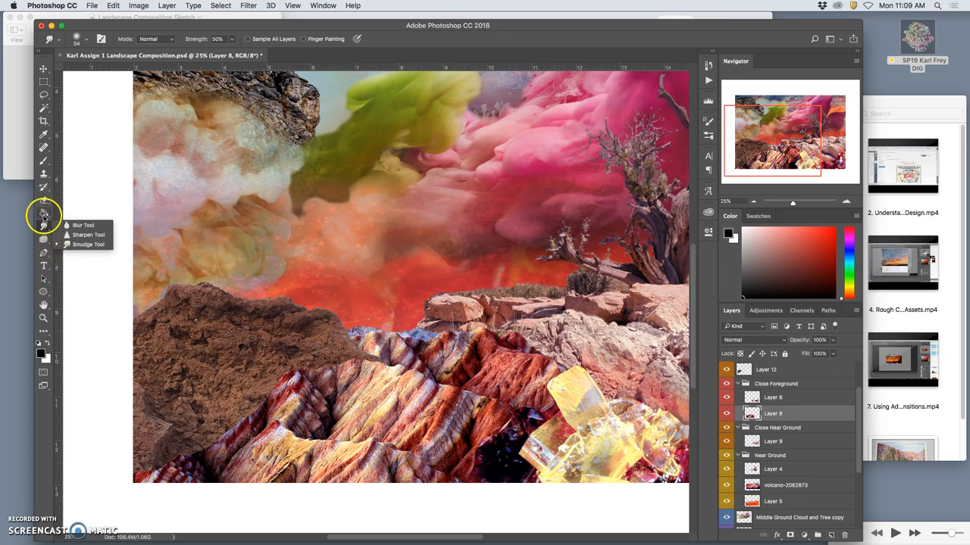
click(44, 239)
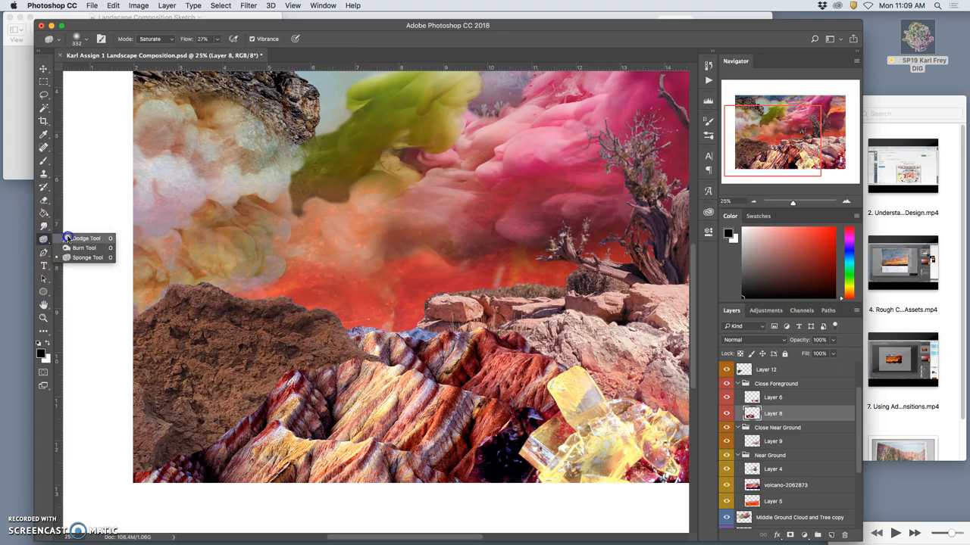
click(84, 248)
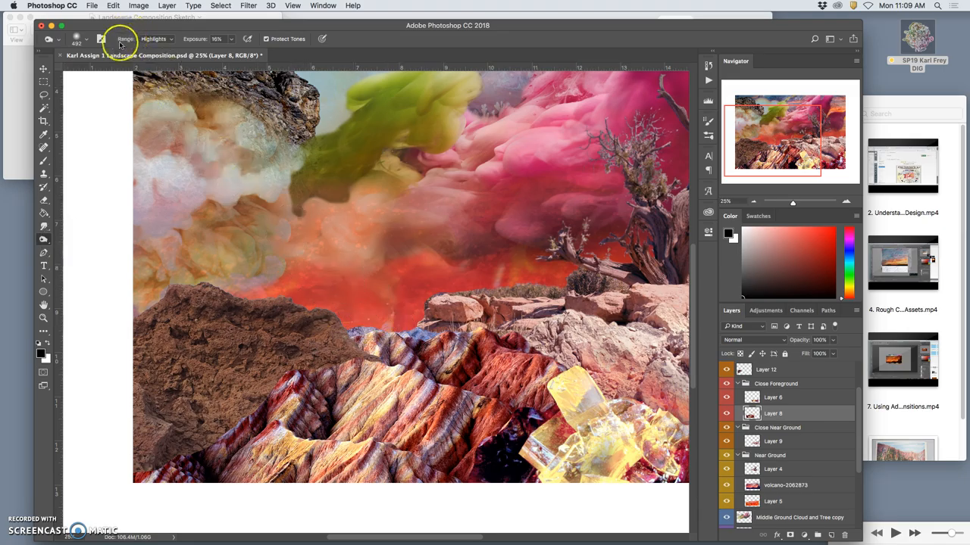
click(86, 39)
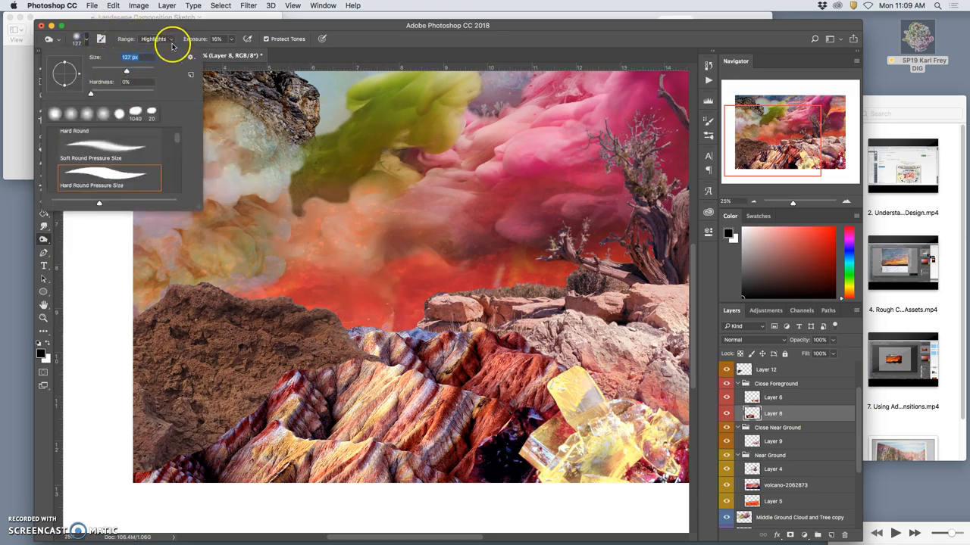
click(155, 38)
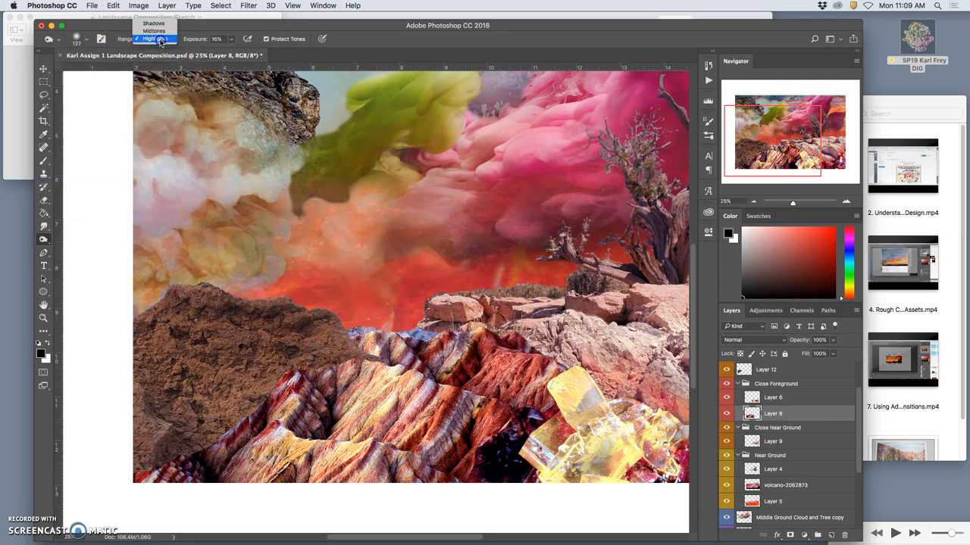
click(154, 30)
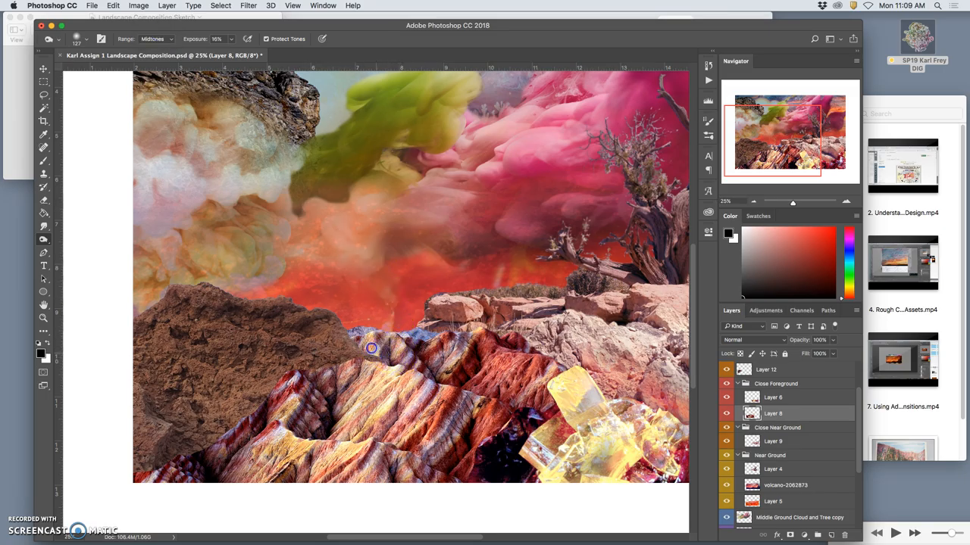
Burn the midtones of the striped rock ridges beside the crystals
drag(371, 349, 432, 375)
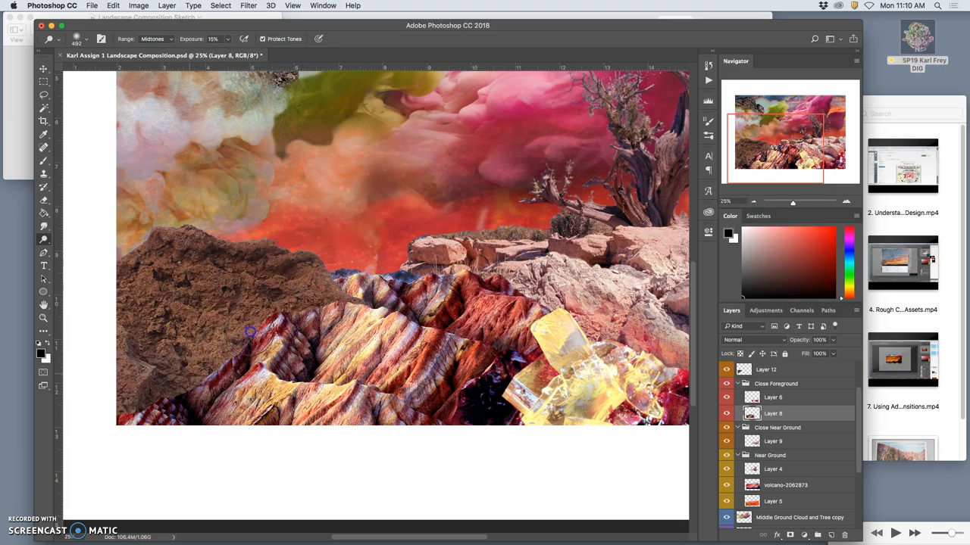
drag(250, 332, 435, 280)
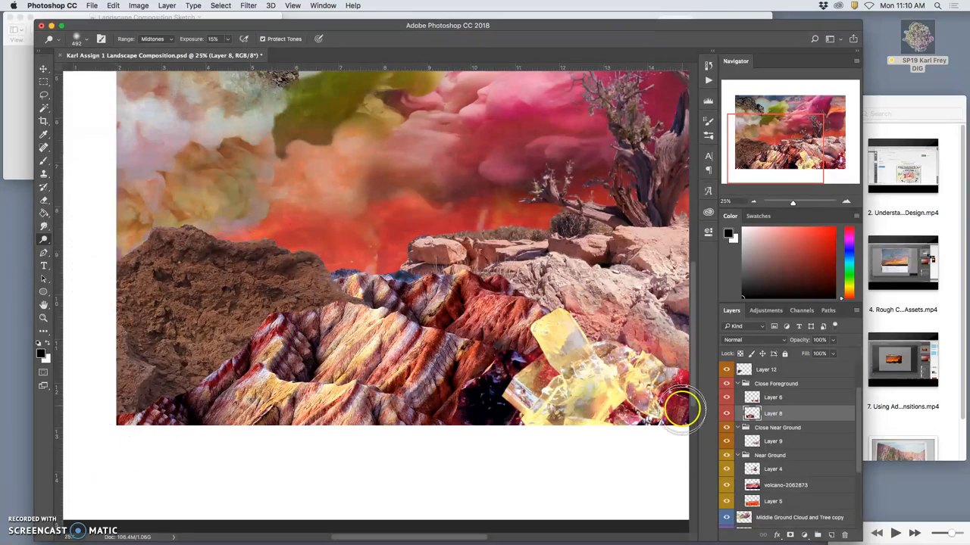
click(777, 397)
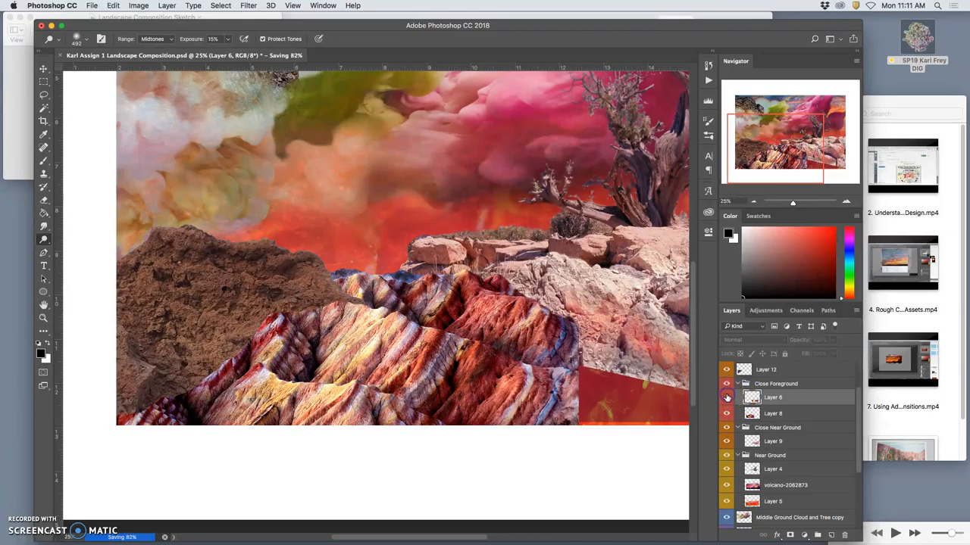
Turn Layer 6's visibility back on to show the yellow crystal
click(44, 201)
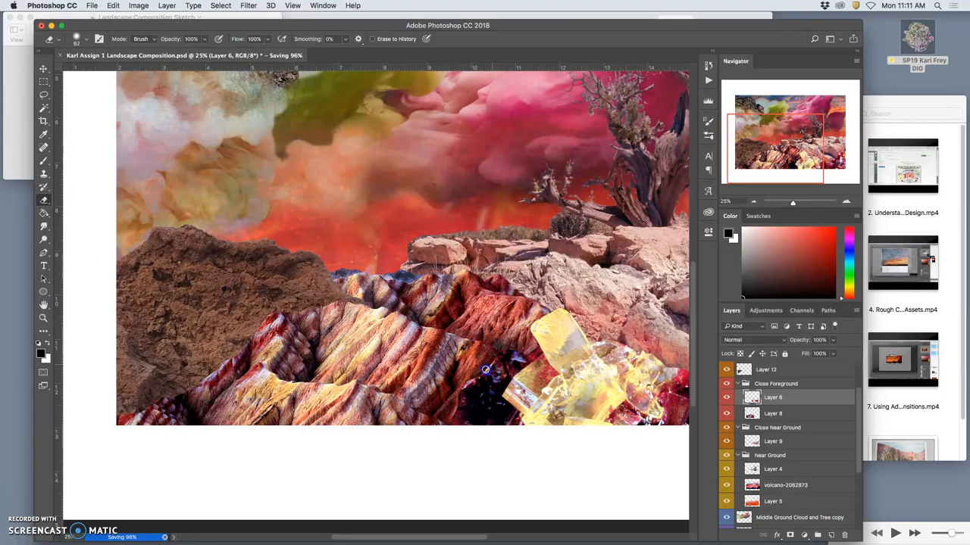
mouse_move(491, 363)
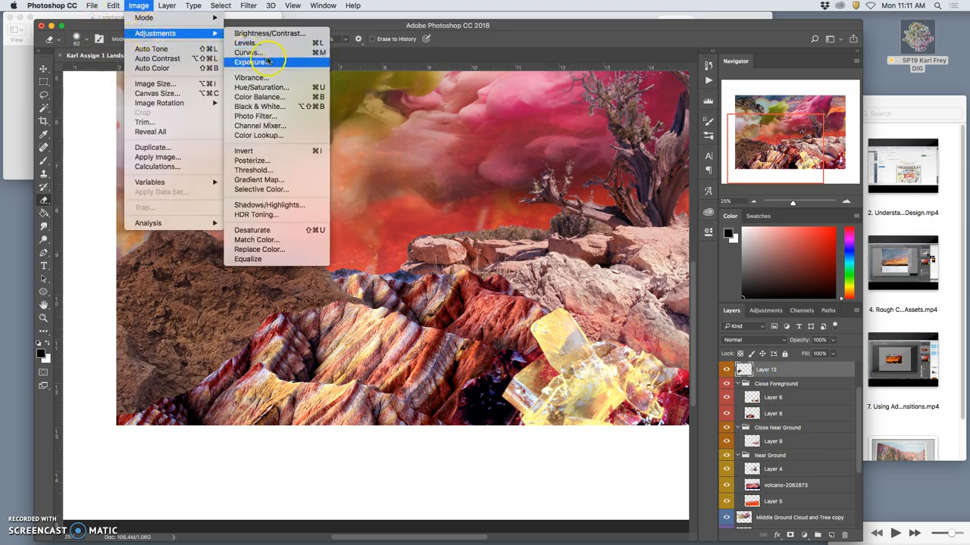
Apply Levels to Layer 12 with input levels about 17, 1.20 and 198
click(245, 43)
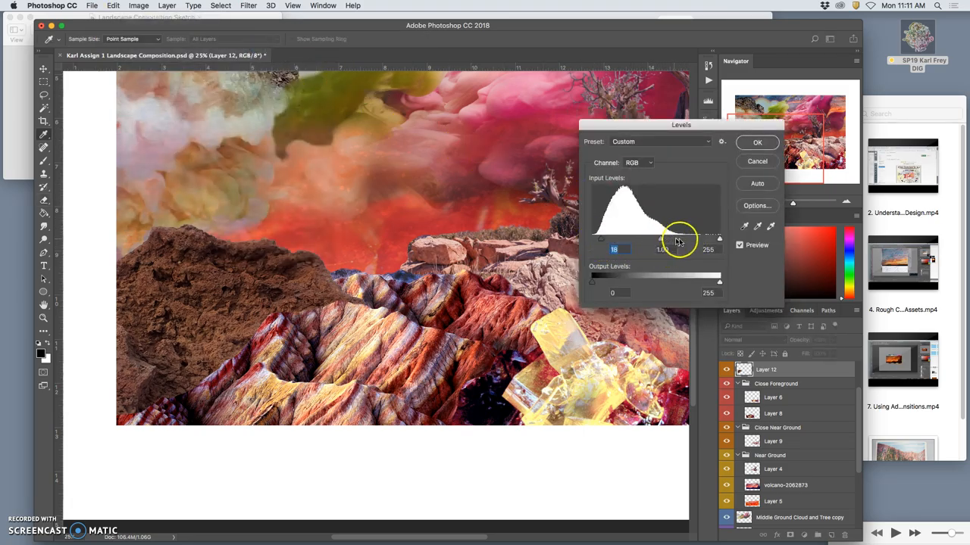
drag(718, 238, 689, 238)
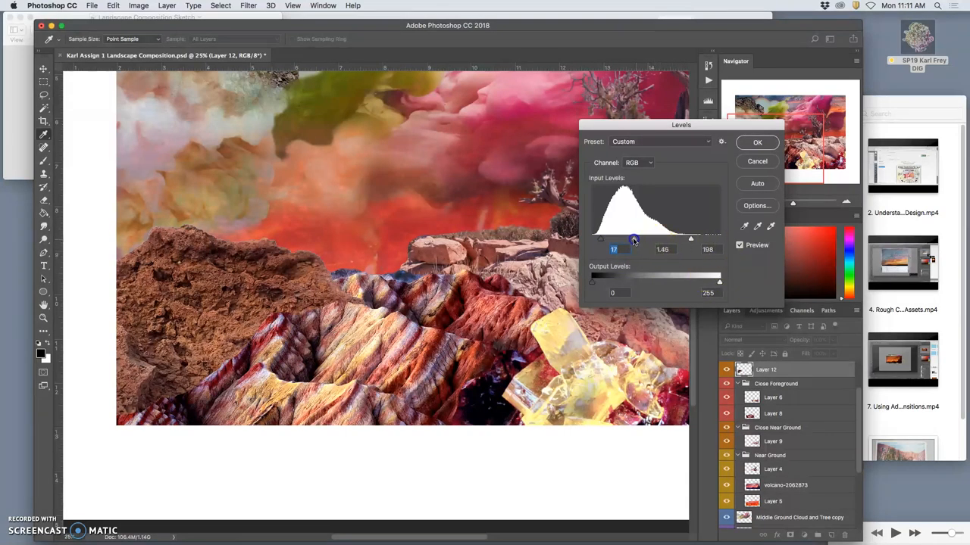
drag(634, 239, 640, 238)
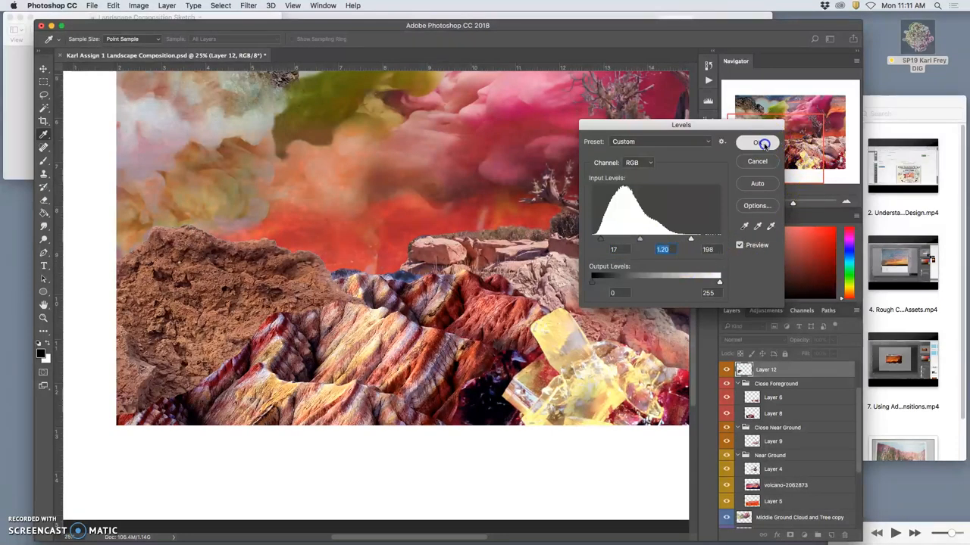
click(138, 6)
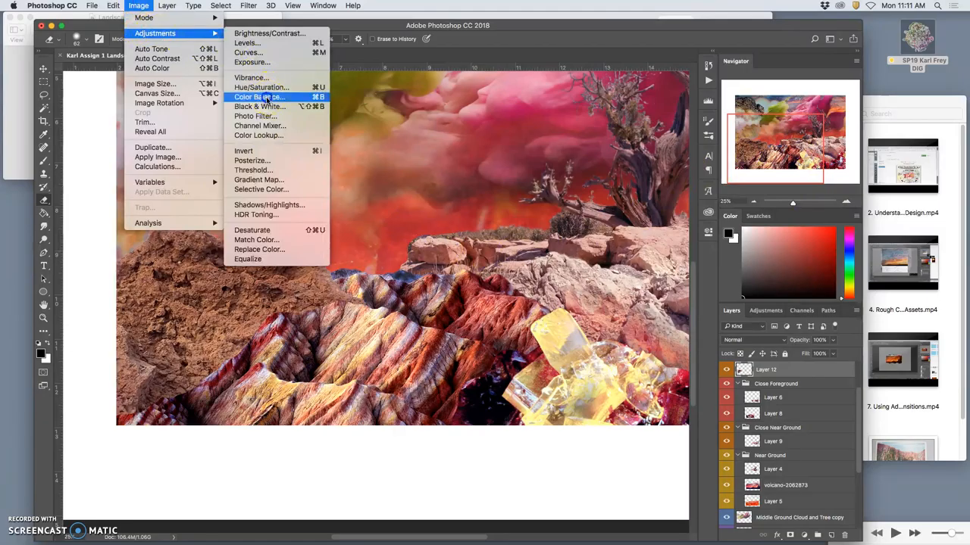
In Color Balance, tint the rock's midtones toward blue, cyan and green
click(259, 96)
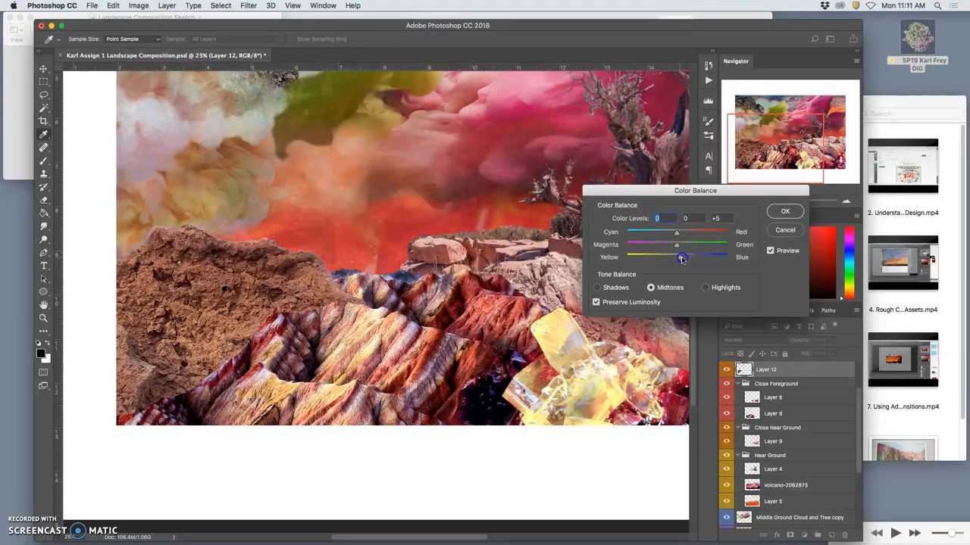
drag(681, 257, 689, 255)
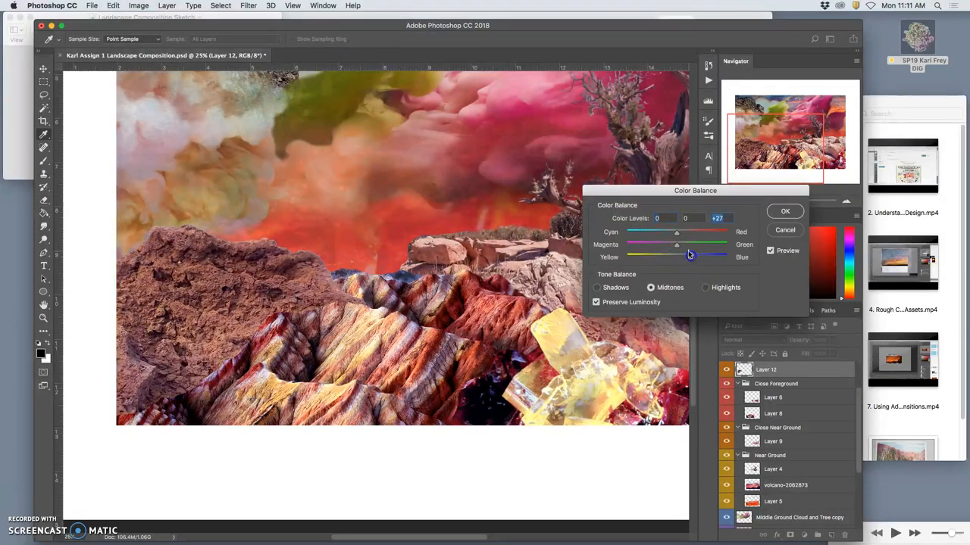
drag(676, 233, 667, 233)
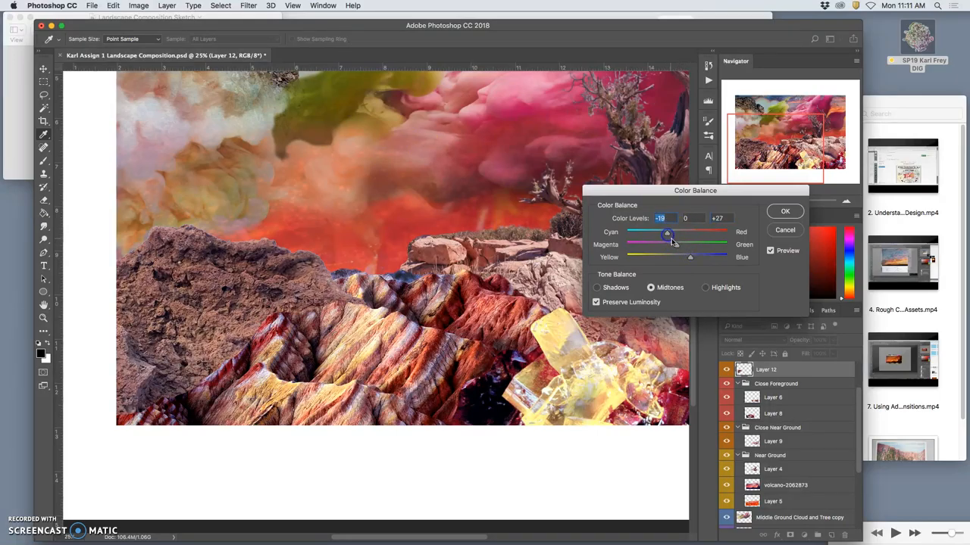
drag(666, 244, 675, 246)
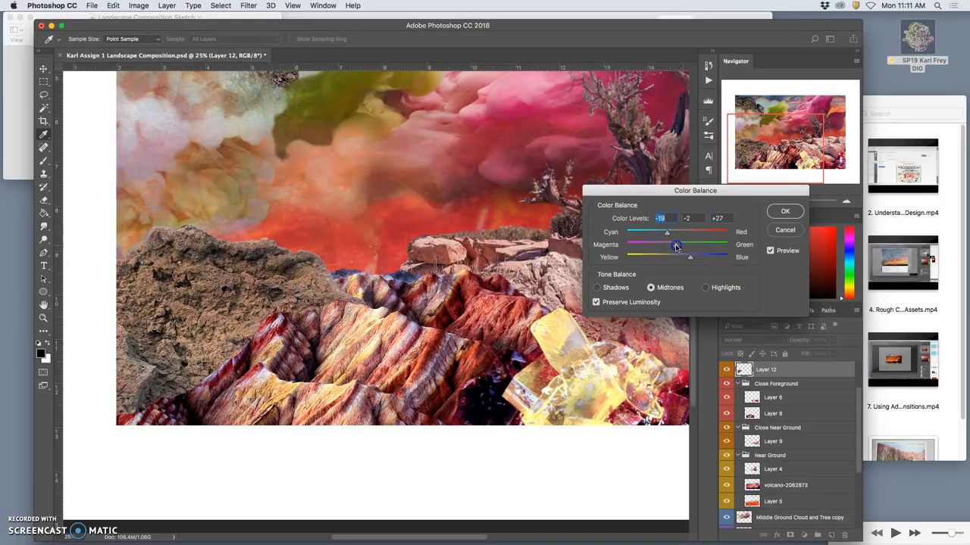
drag(677, 245, 686, 244)
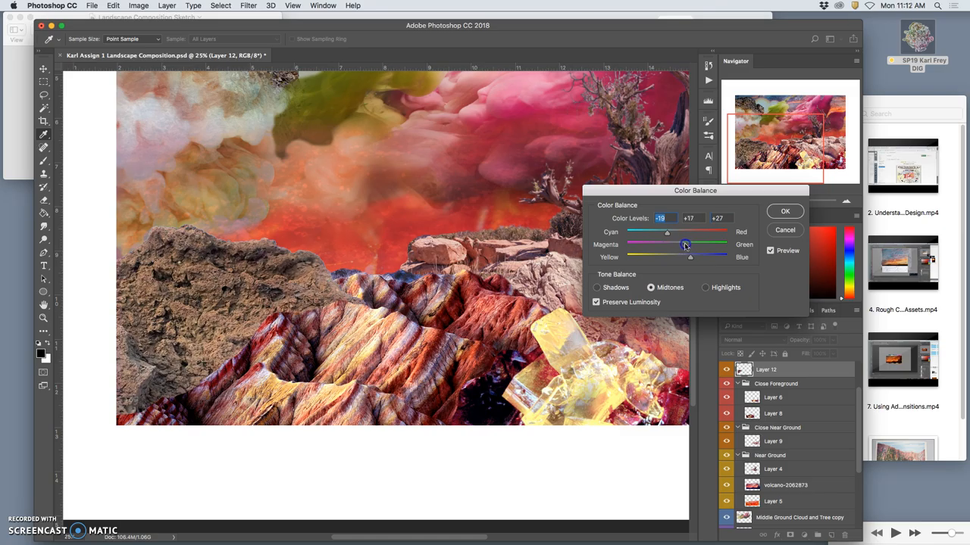
drag(686, 245, 695, 245)
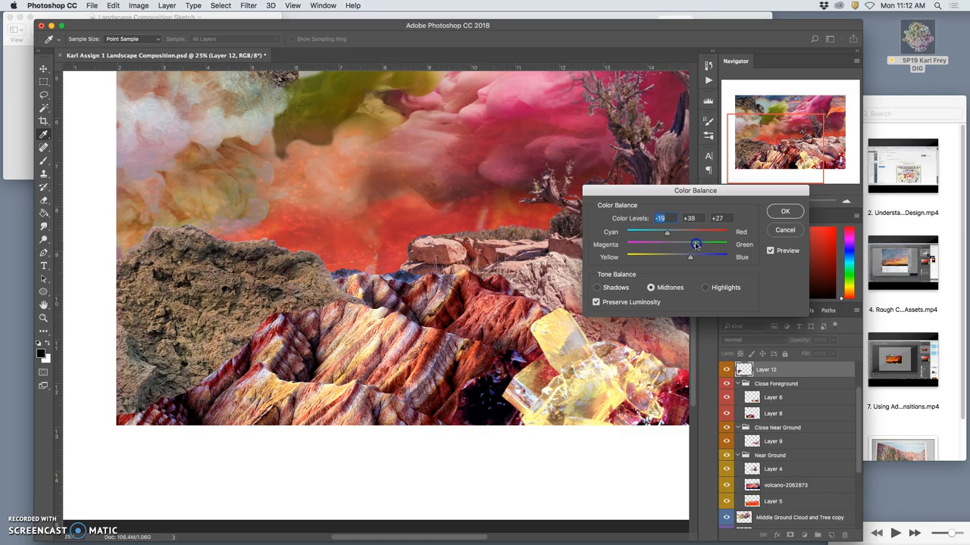
drag(696, 244, 674, 243)
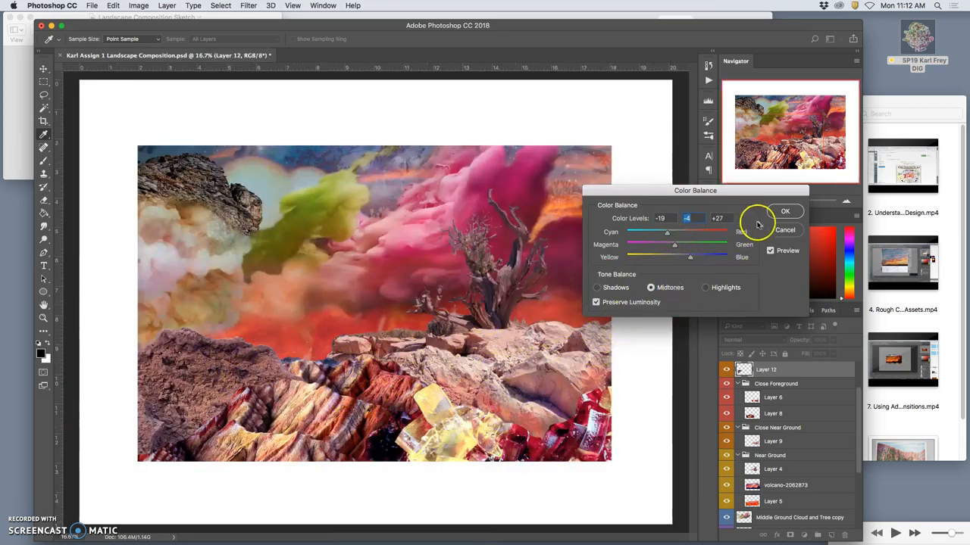
Rebalance the rock's highlights toward yellow and red
click(704, 287)
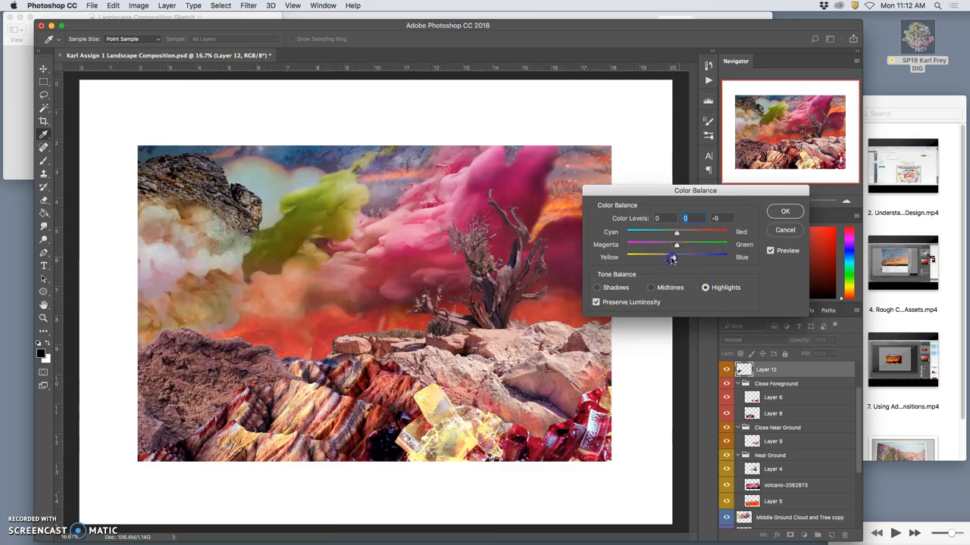
drag(673, 257, 668, 257)
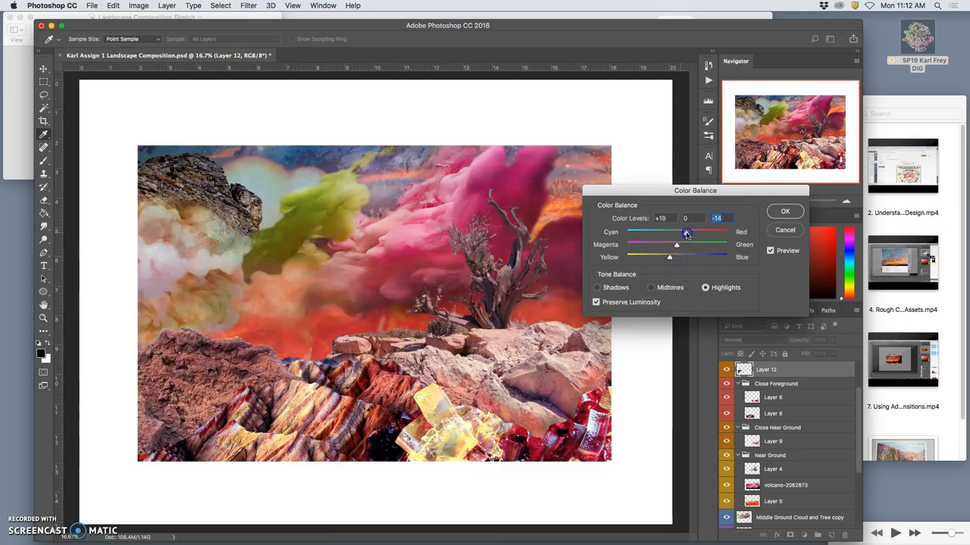
drag(682, 244, 687, 245)
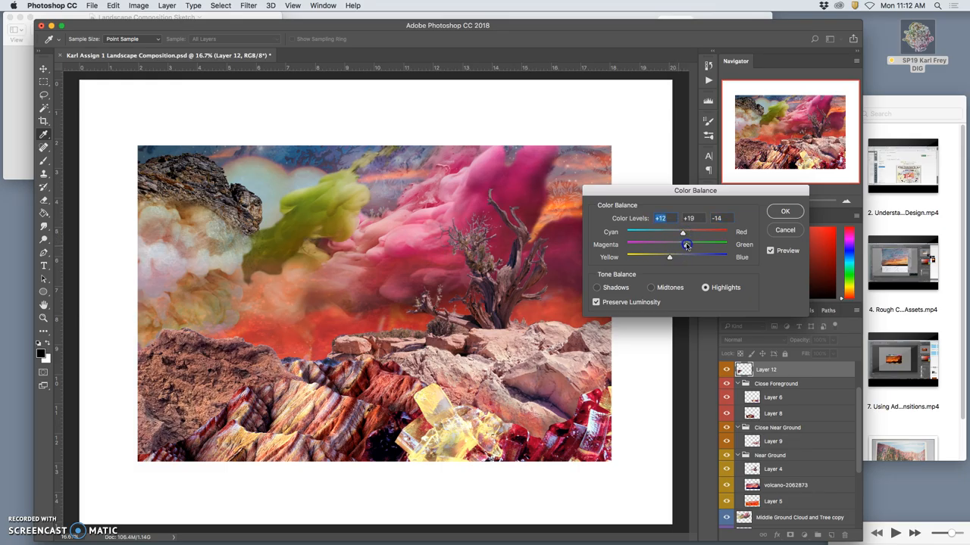
drag(686, 245, 665, 244)
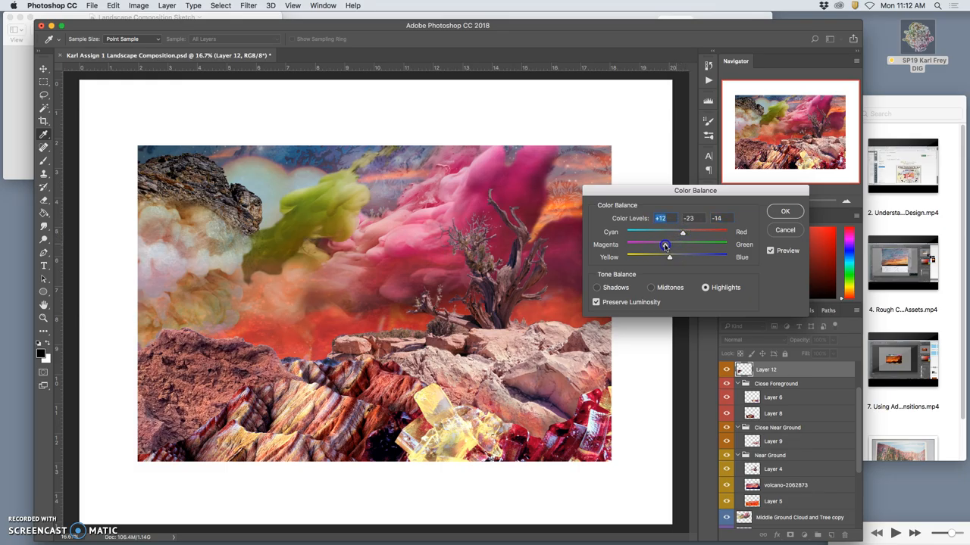
drag(665, 245, 687, 245)
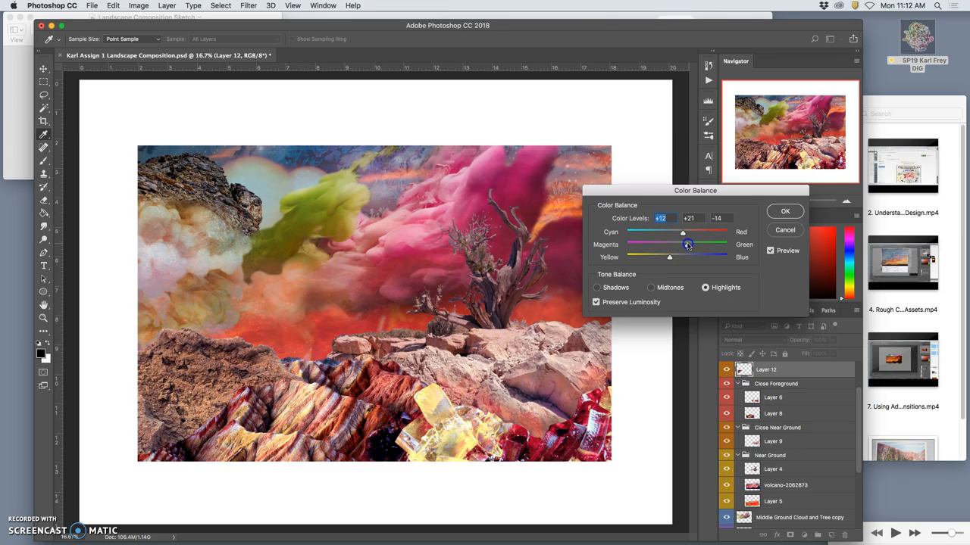
Shift the rock's shadows to +8, +17, +28 and apply
click(596, 287)
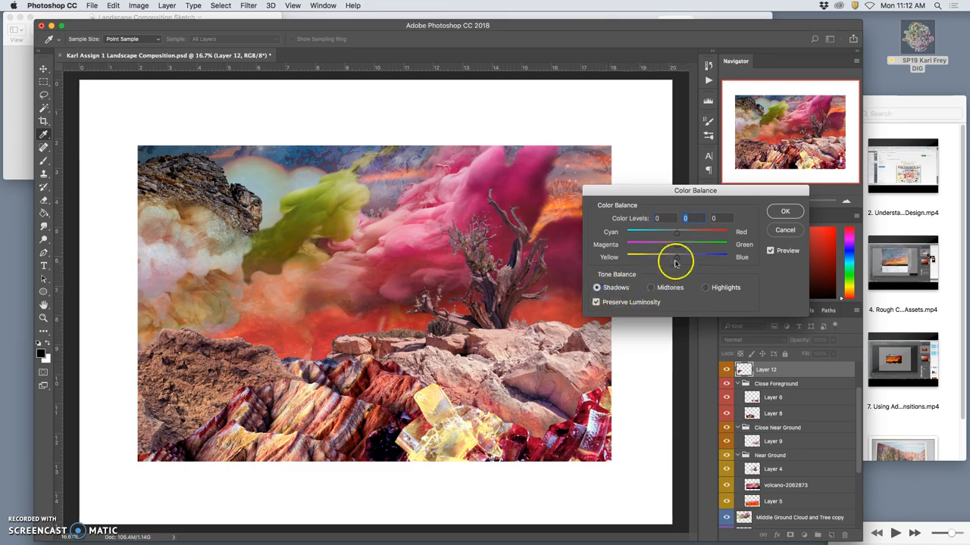
drag(676, 256, 686, 256)
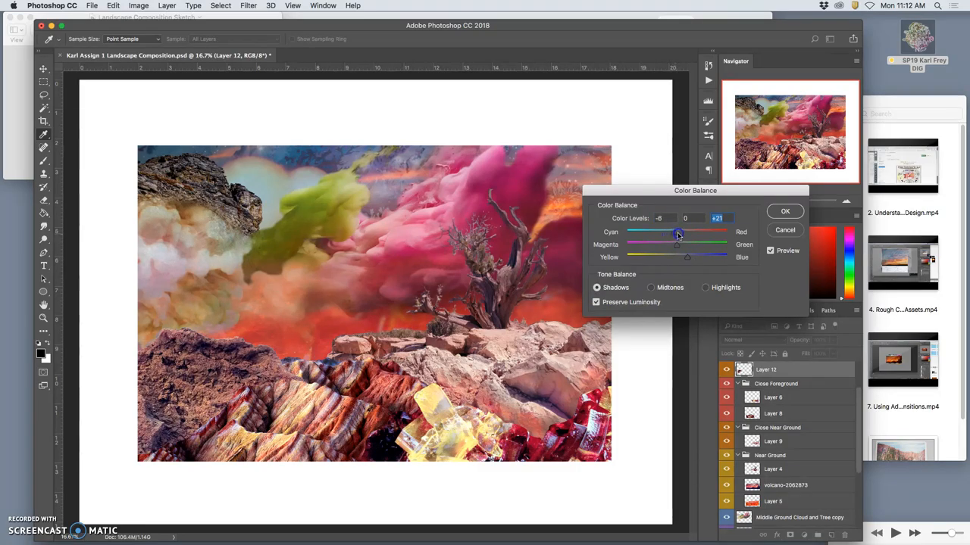
drag(678, 232, 690, 231)
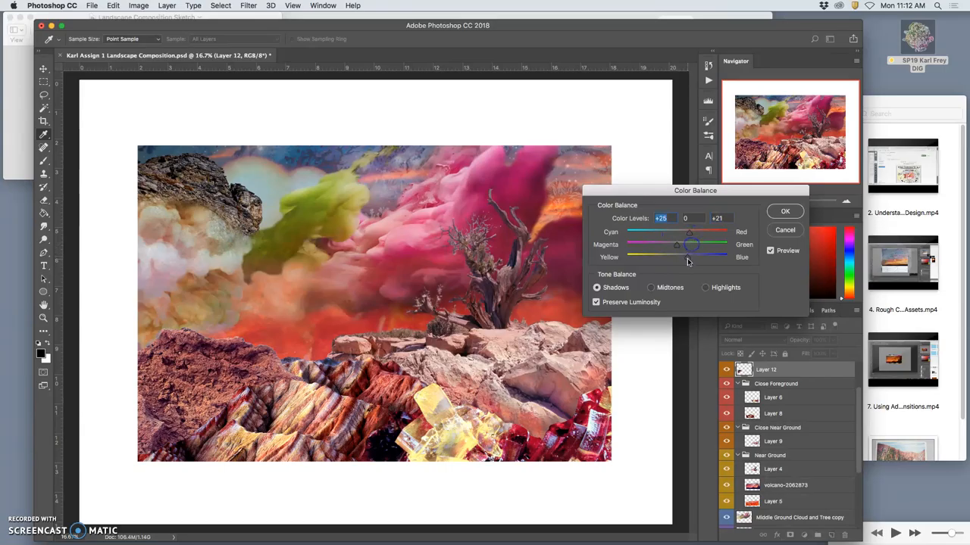
drag(685, 257, 690, 256)
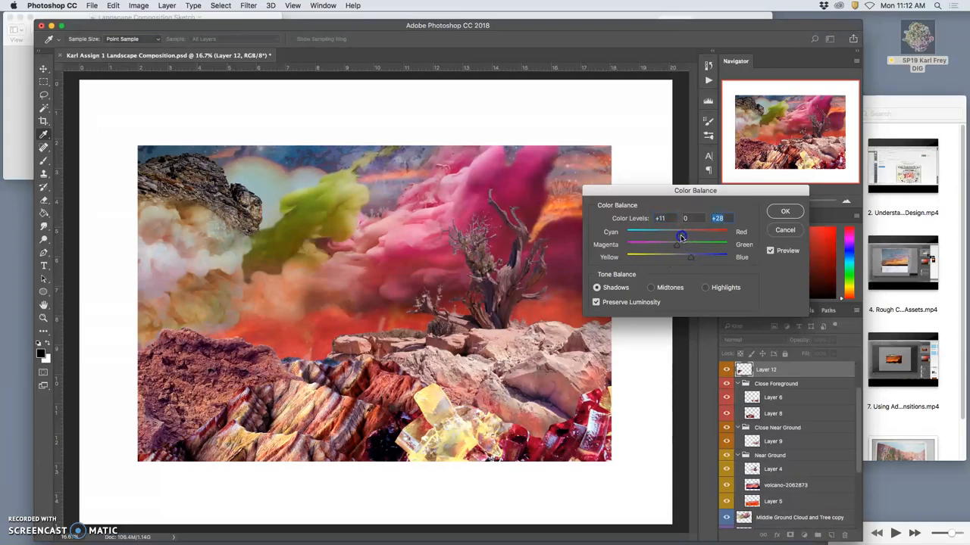
drag(679, 244, 686, 244)
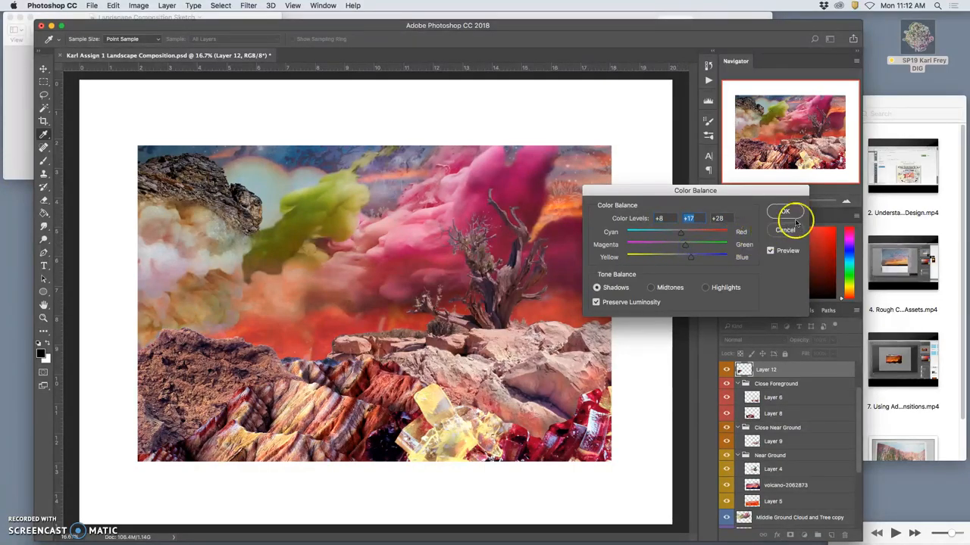
click(784, 212)
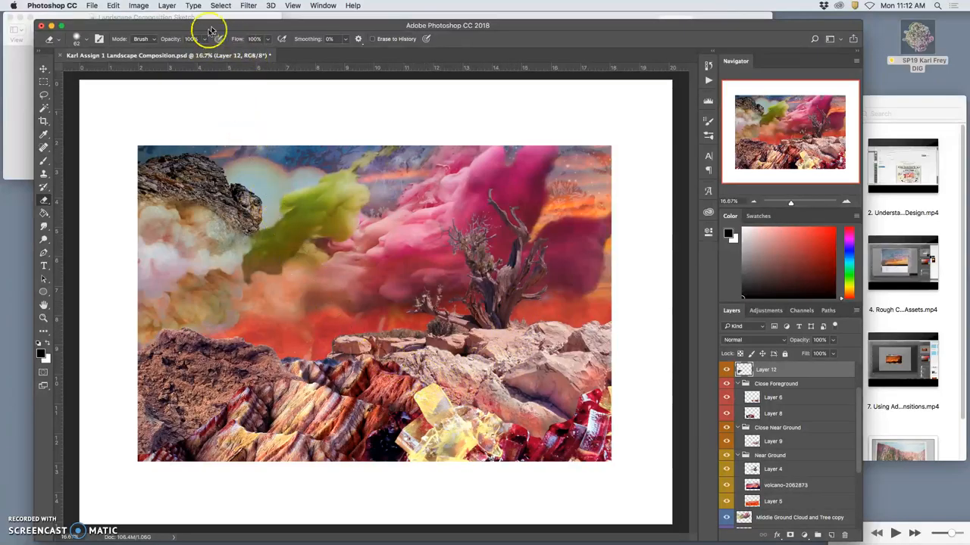
Open Hue/Saturation and test saturation changes on the left brown rock
click(138, 5)
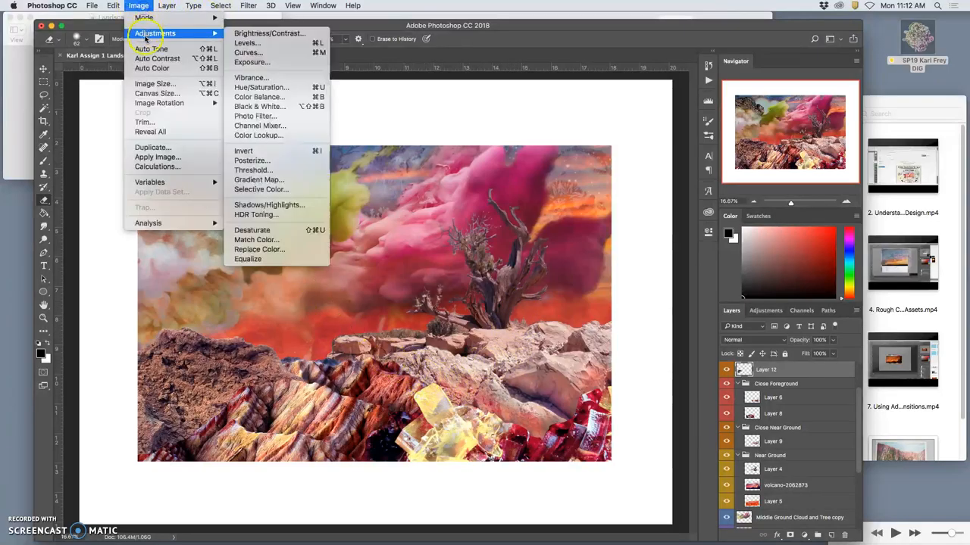
click(261, 86)
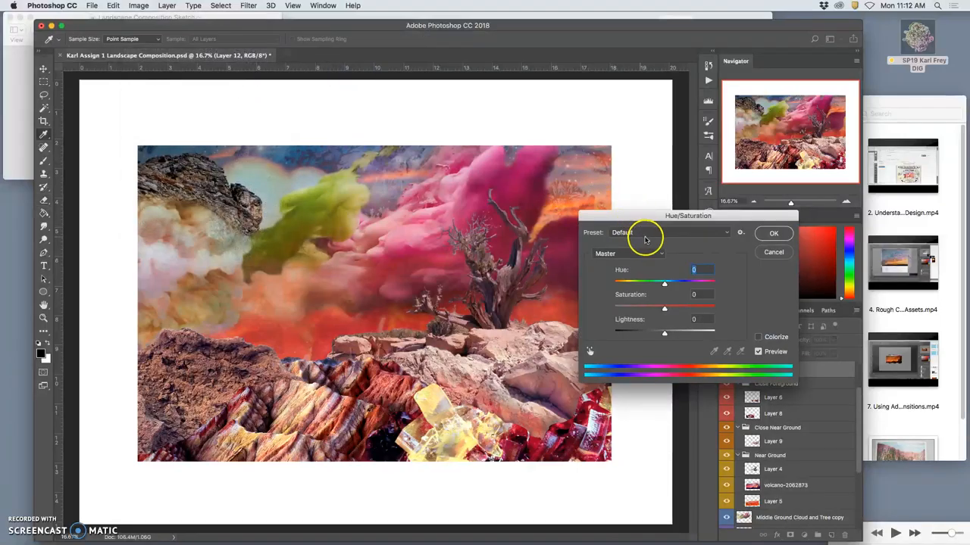
drag(665, 307, 691, 307)
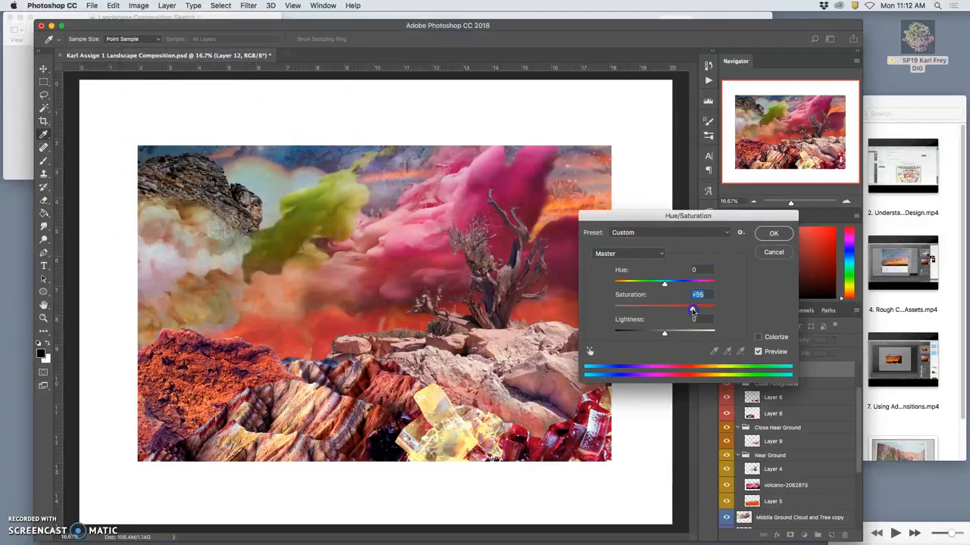
drag(691, 303, 638, 304)
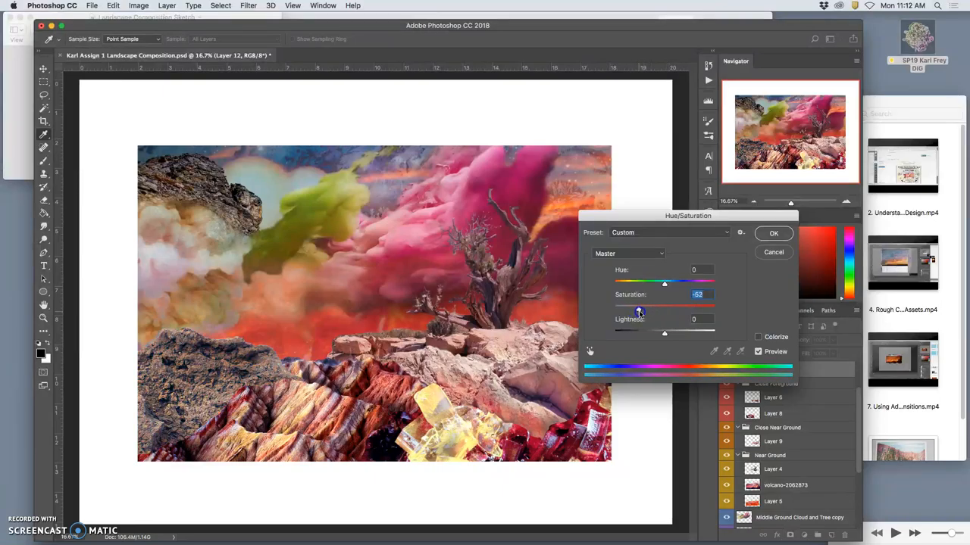
drag(638, 312, 646, 312)
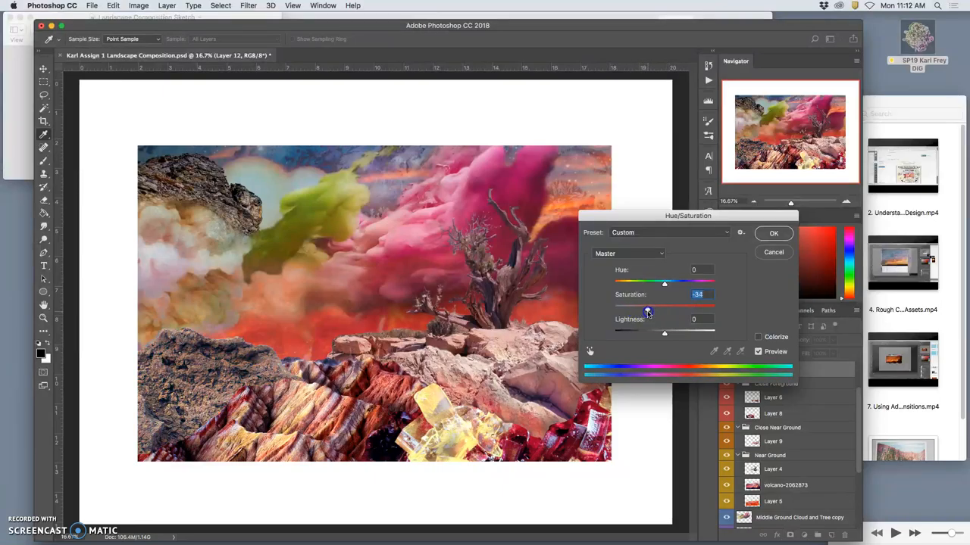
drag(664, 305, 647, 305)
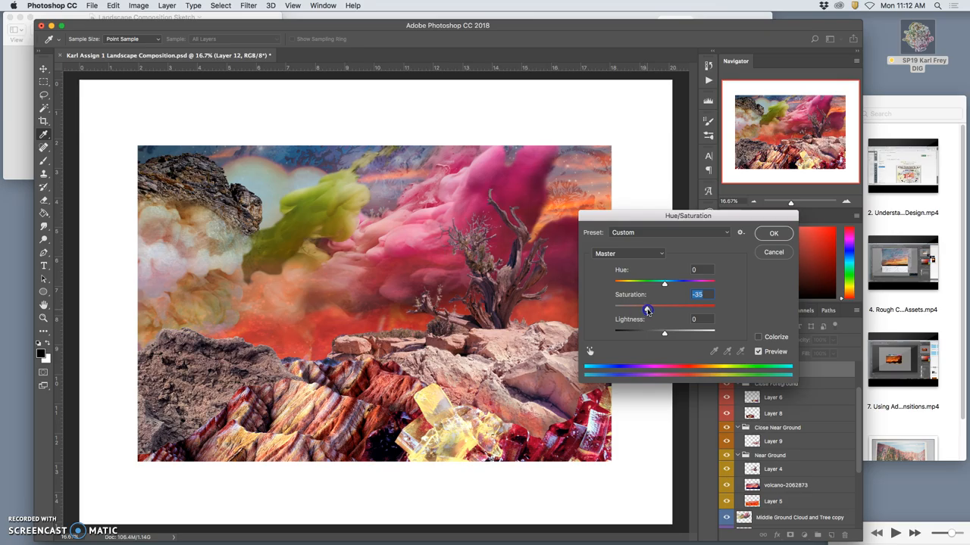
drag(664, 304, 648, 309)
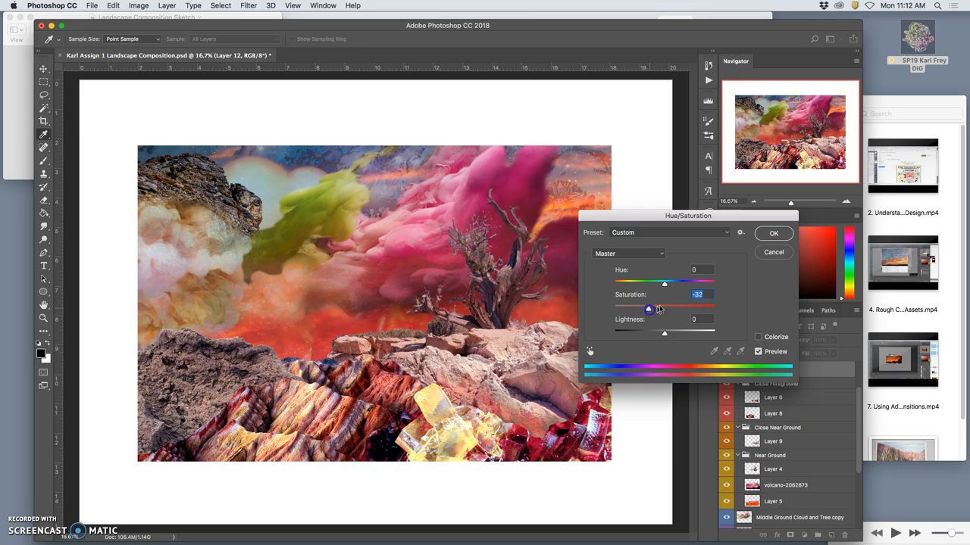
Settle the rock at Hue +1 and Saturation -27, then apply
drag(664, 282, 648, 282)
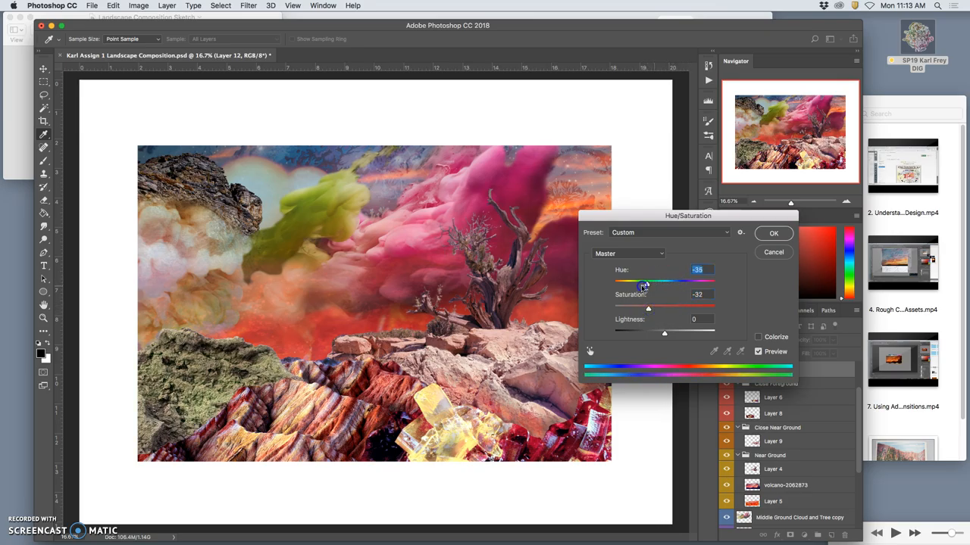
drag(647, 282, 631, 282)
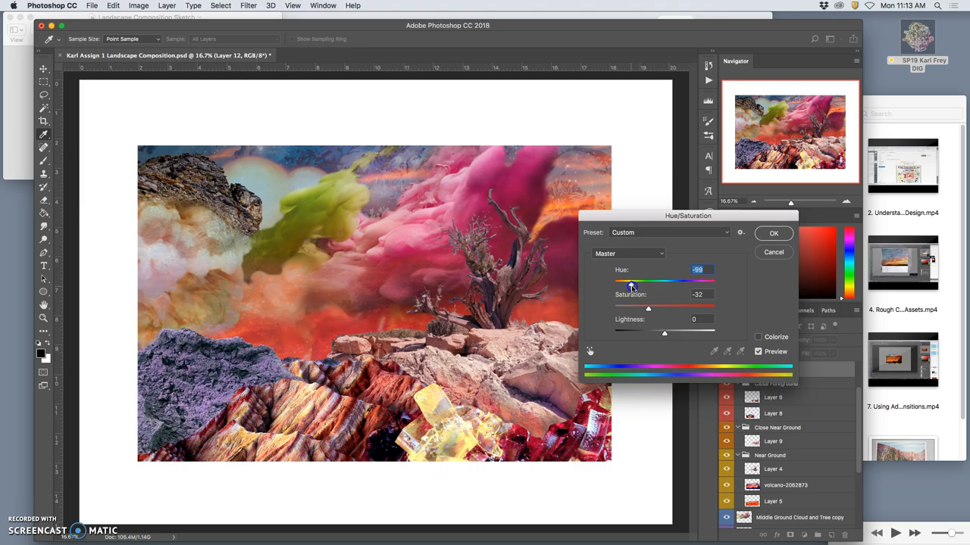
drag(631, 282, 648, 282)
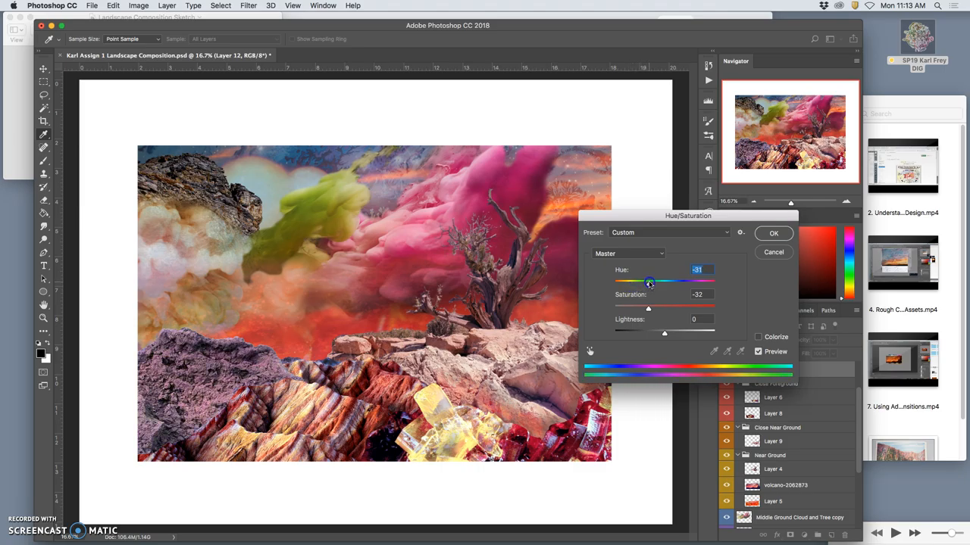
drag(648, 282, 665, 282)
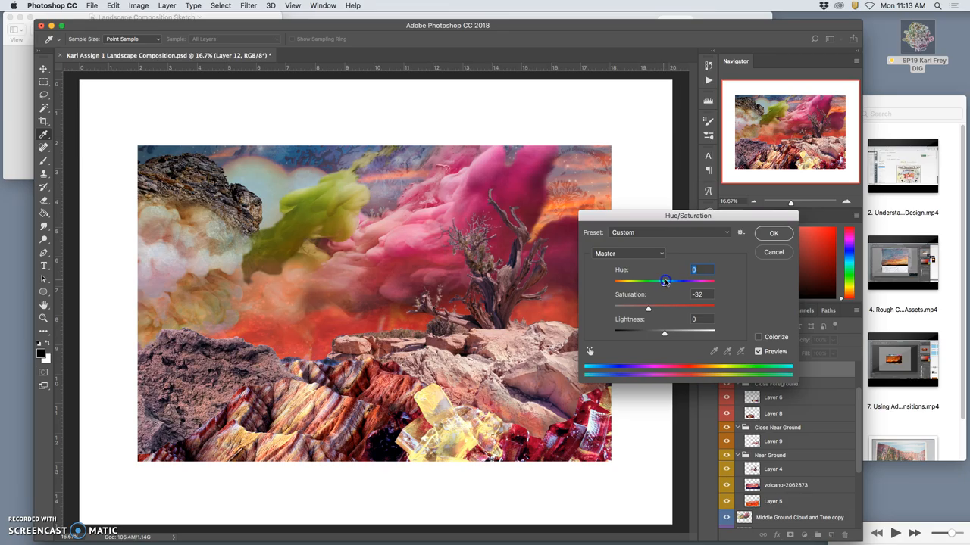
drag(665, 280, 656, 281)
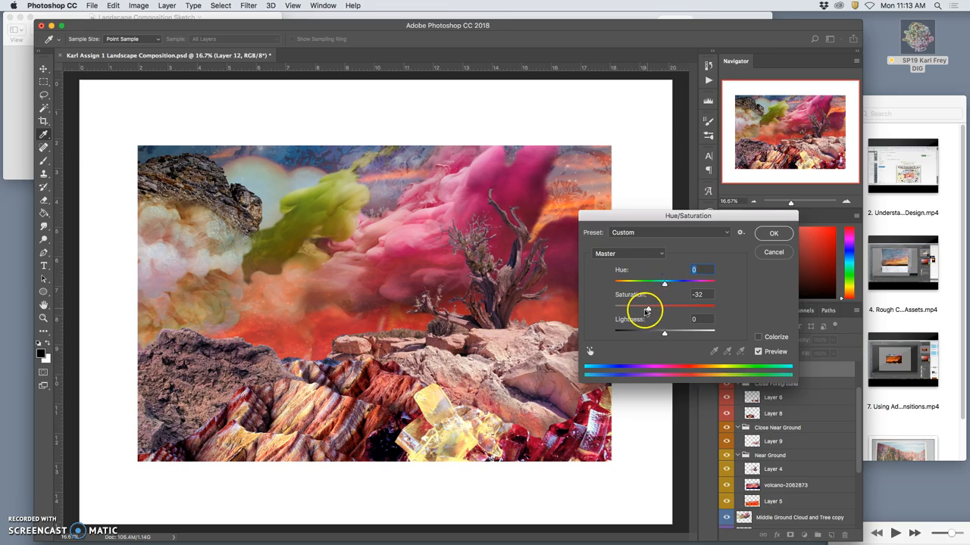
drag(641, 304, 661, 304)
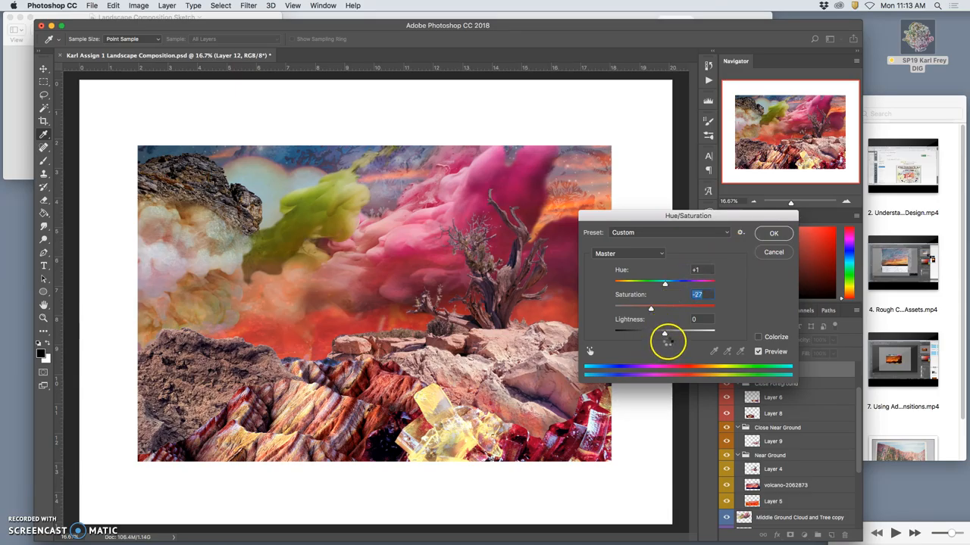
click(774, 232)
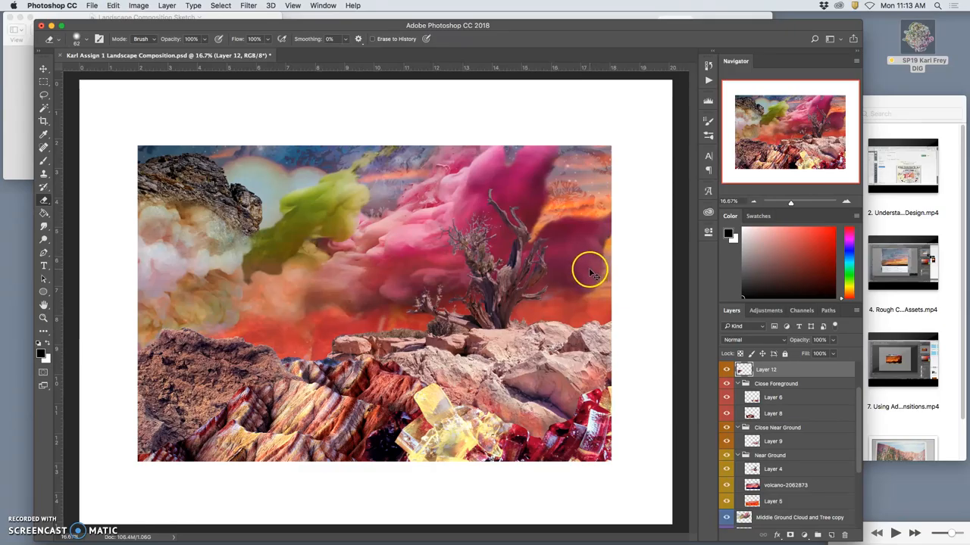
mouse_move(565, 316)
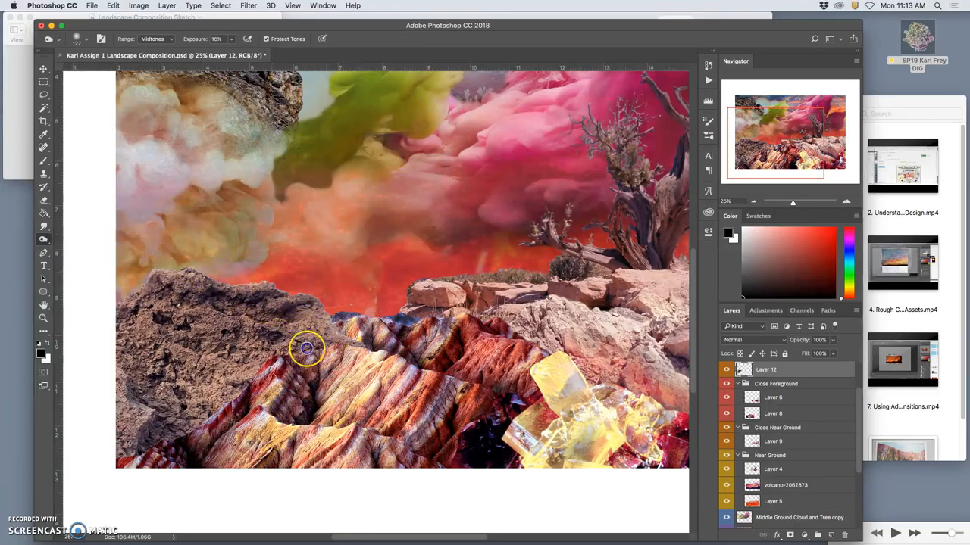
Burn along the brown rock's lower edge above the striped mountains
drag(307, 349, 237, 385)
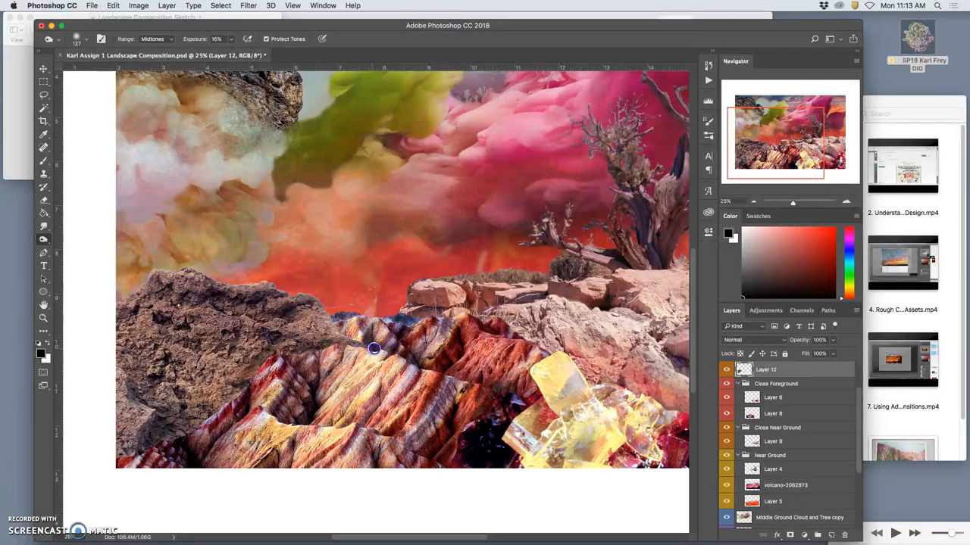
drag(373, 348, 212, 368)
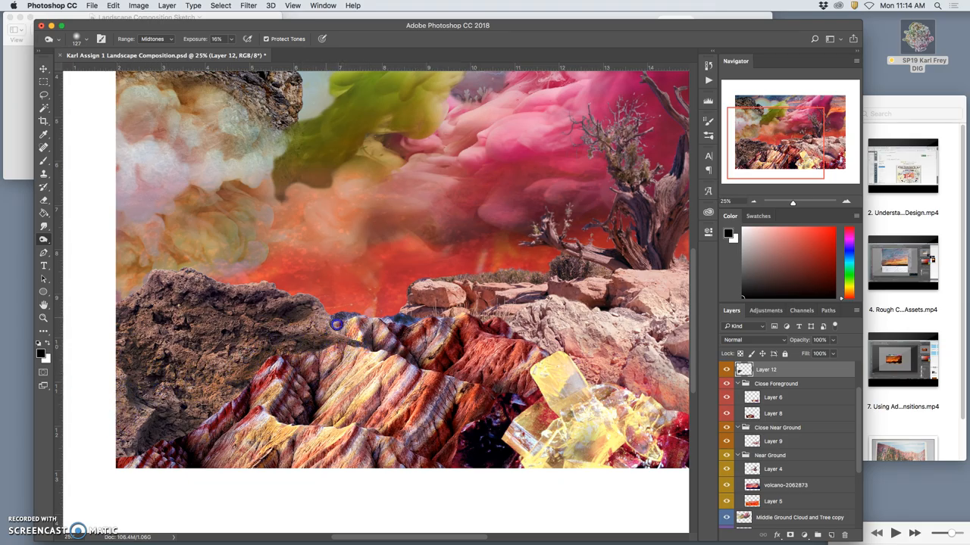
drag(337, 324, 249, 283)
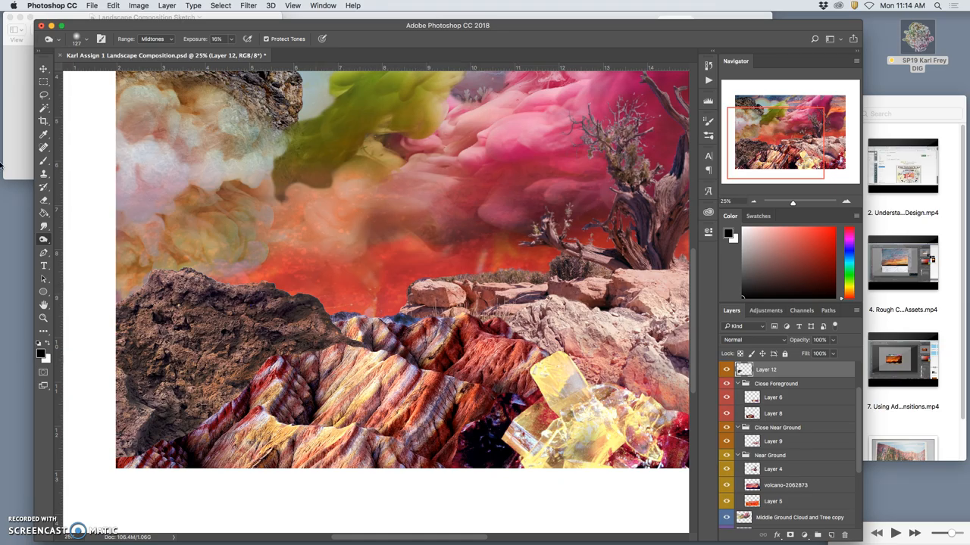
Add Layer 13 on top of the stack and apply a 2.3 px Gaussian Blur
click(43, 97)
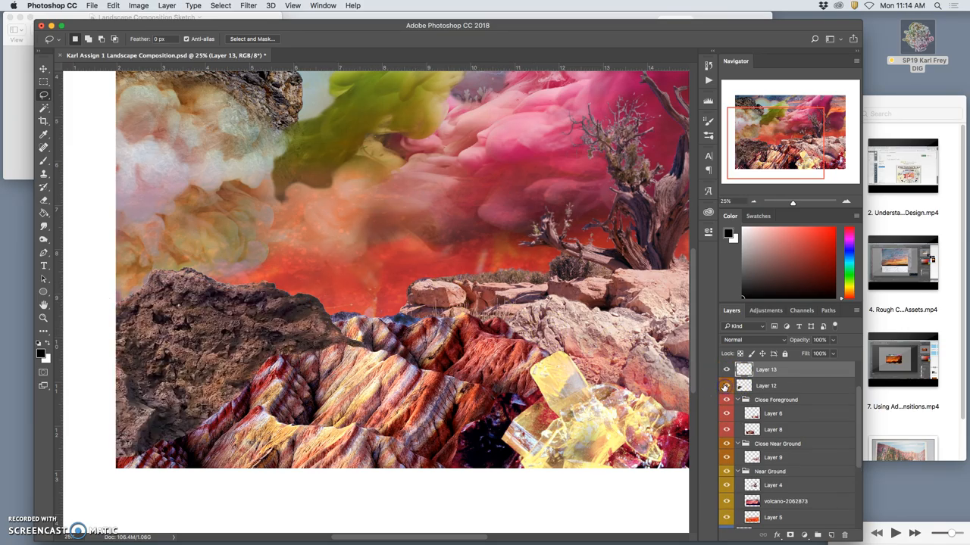
click(725, 386)
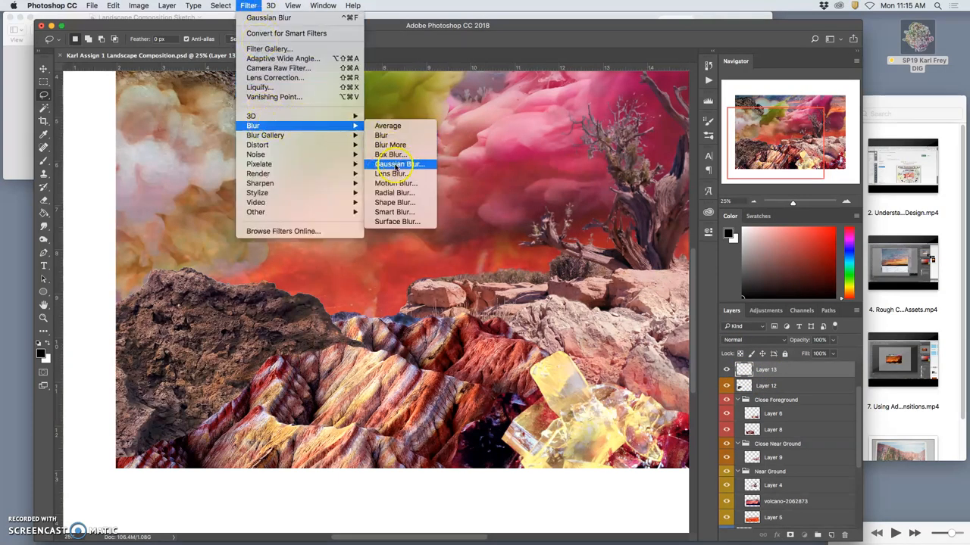
click(399, 164)
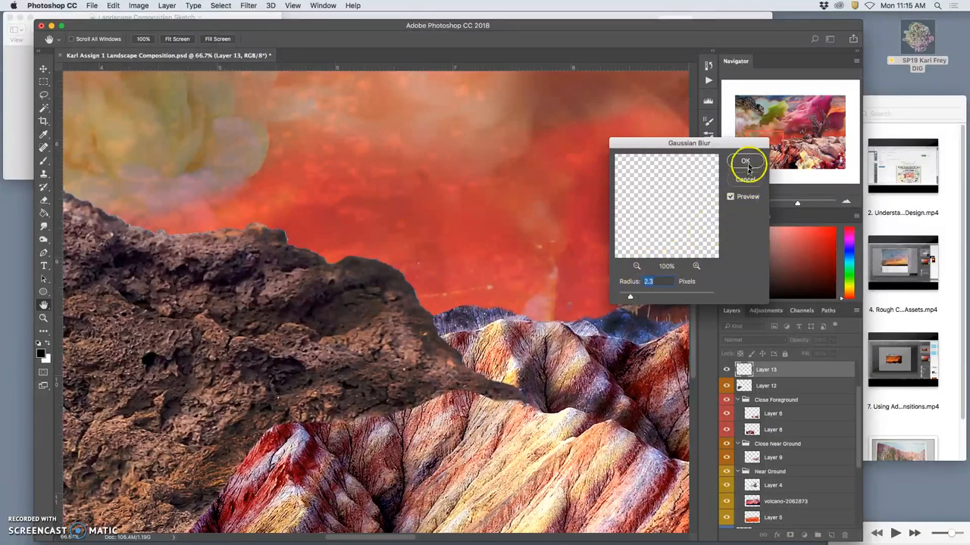
click(745, 160)
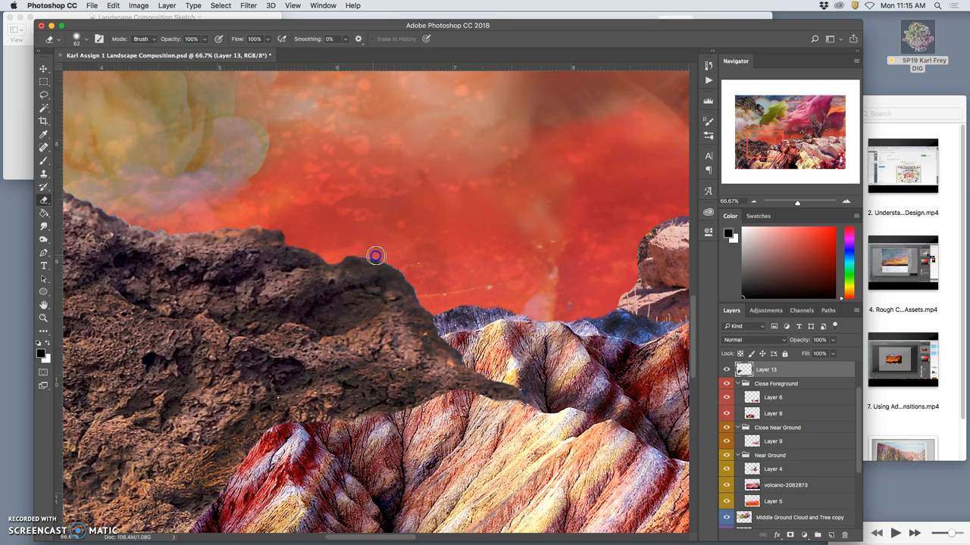
mouse_move(403, 268)
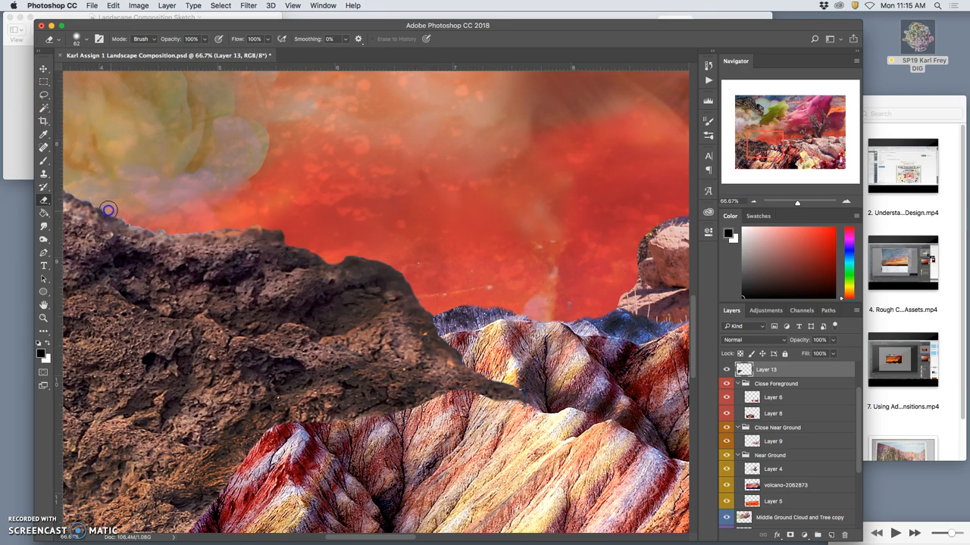
mouse_move(128, 219)
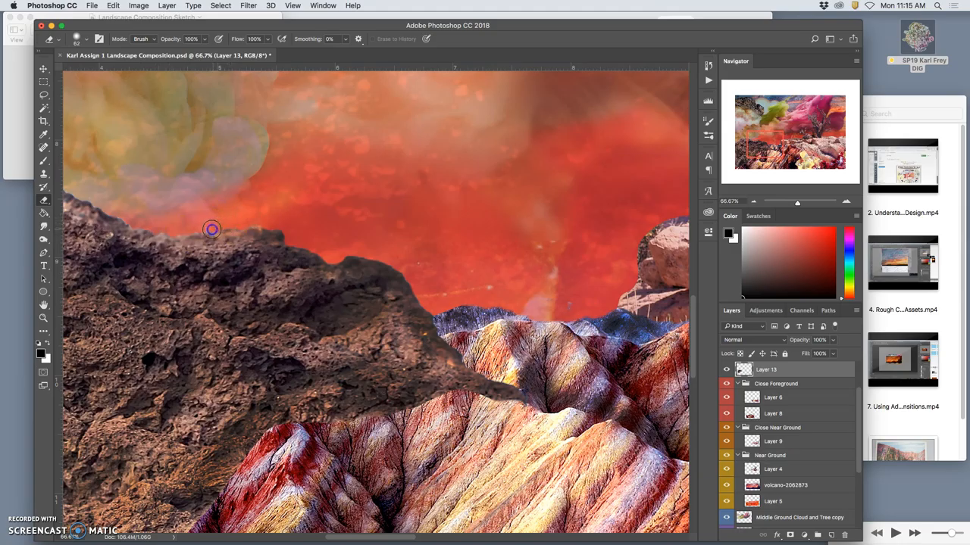
mouse_move(243, 228)
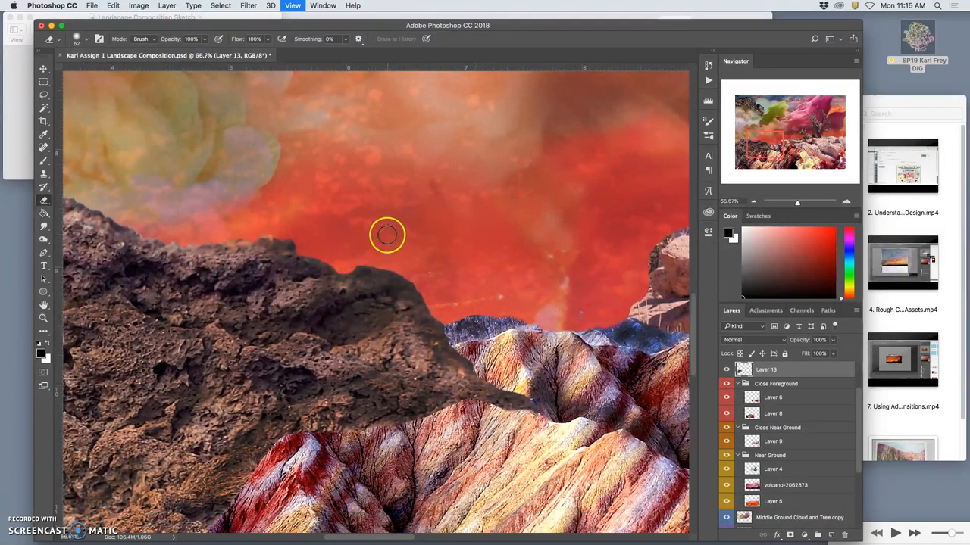
Erase the haze overlapping the dark rock ridge's edge against the orange sky
drag(387, 234, 224, 150)
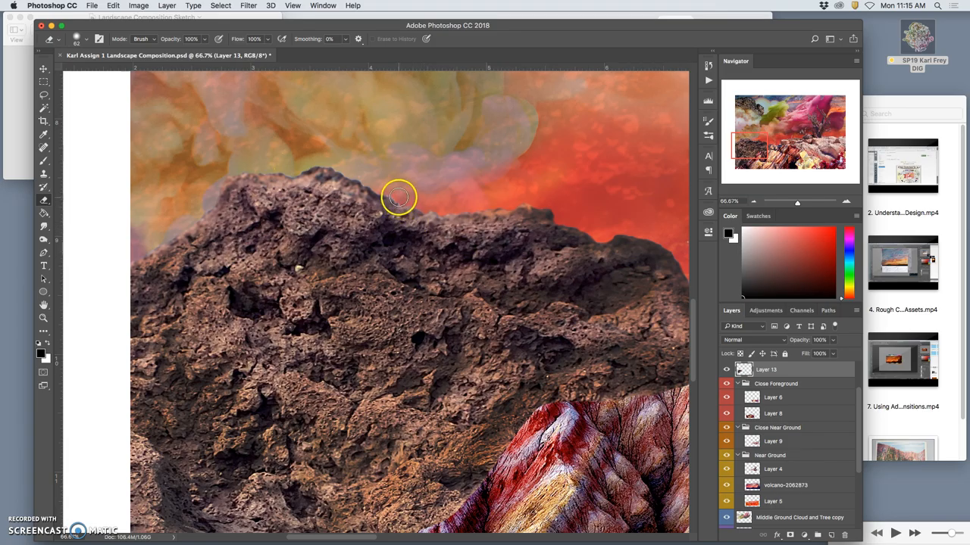
mouse_move(502, 186)
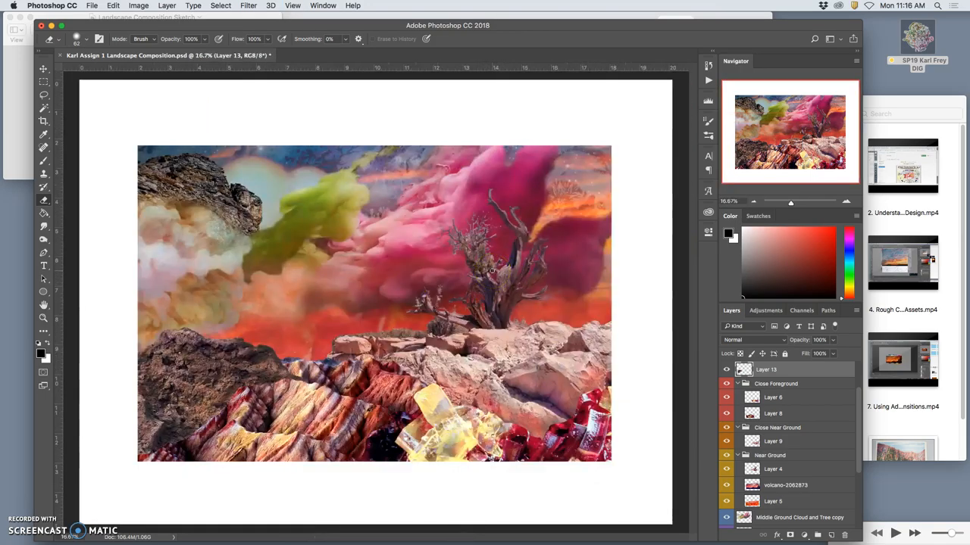
mouse_move(512, 298)
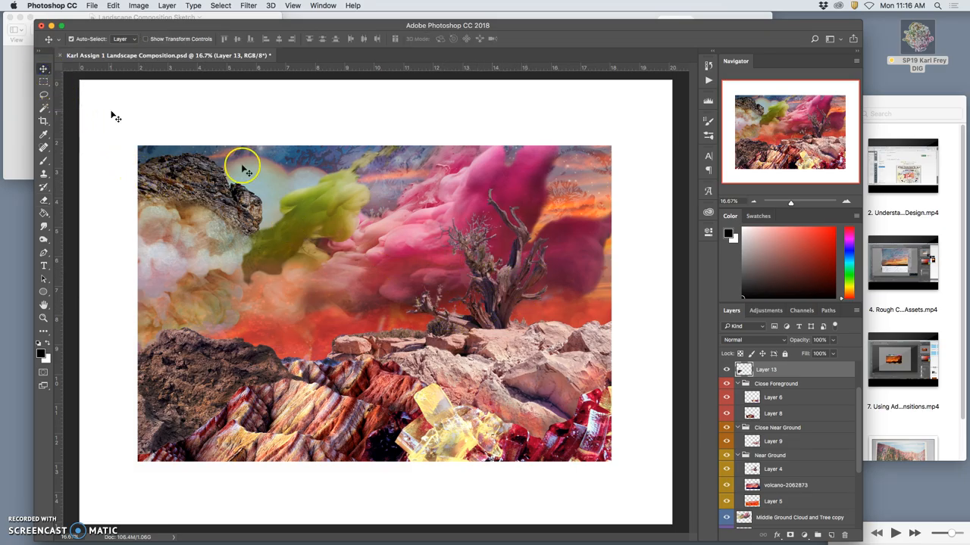
mouse_move(621, 405)
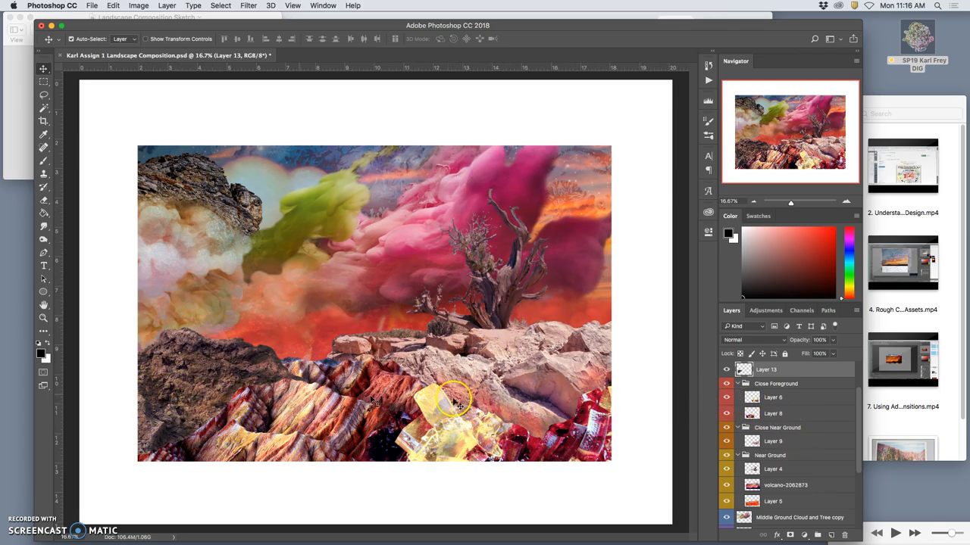
Auto-select the yellow crystal layer and lasso the crystal cluster at the bottom
click(727, 397)
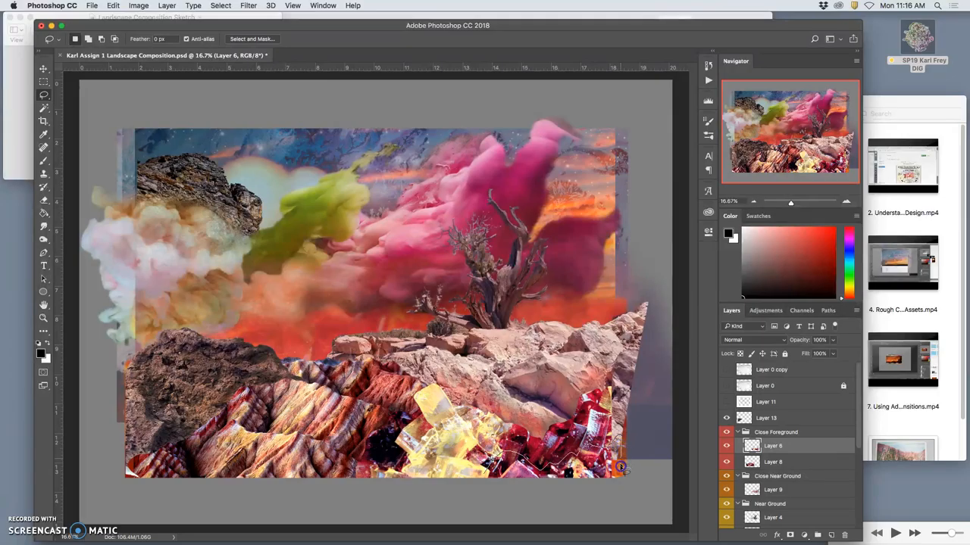
drag(619, 468, 435, 461)
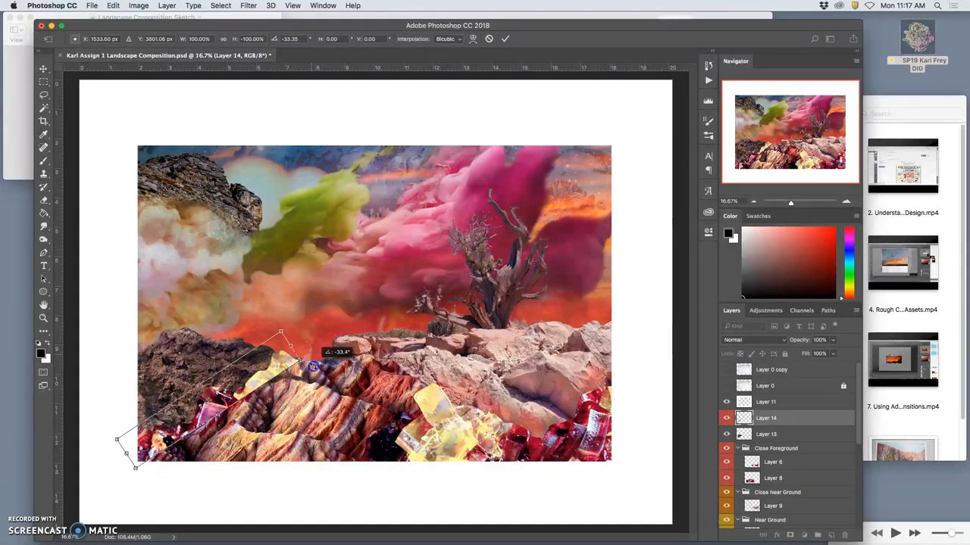
Tilt the copied crystals about -33° along the left striped hills' ridge
drag(313, 366, 242, 428)
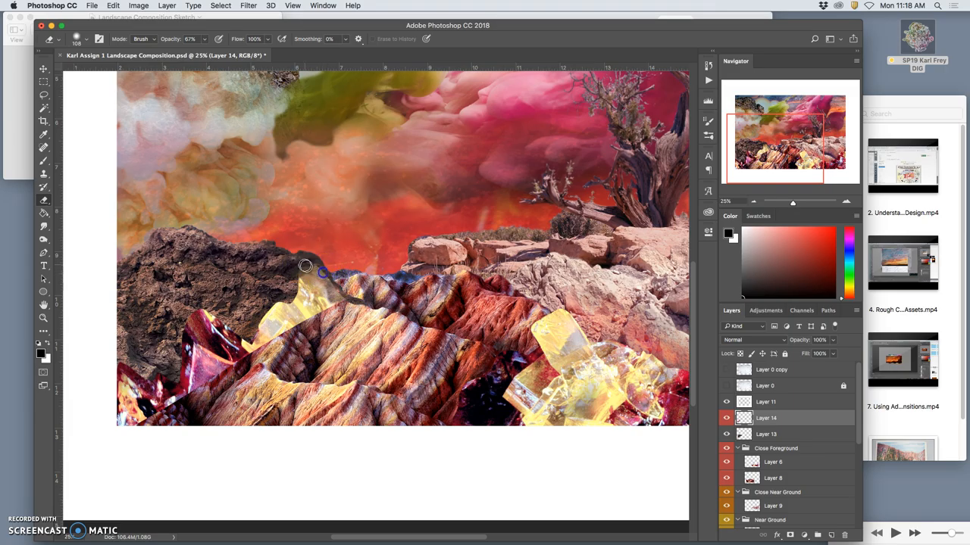
mouse_move(325, 237)
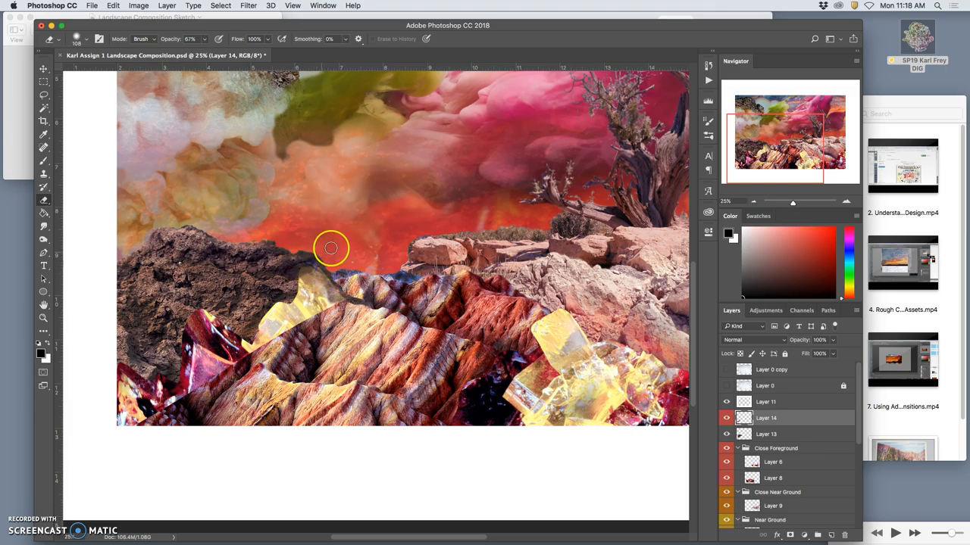
mouse_move(339, 256)
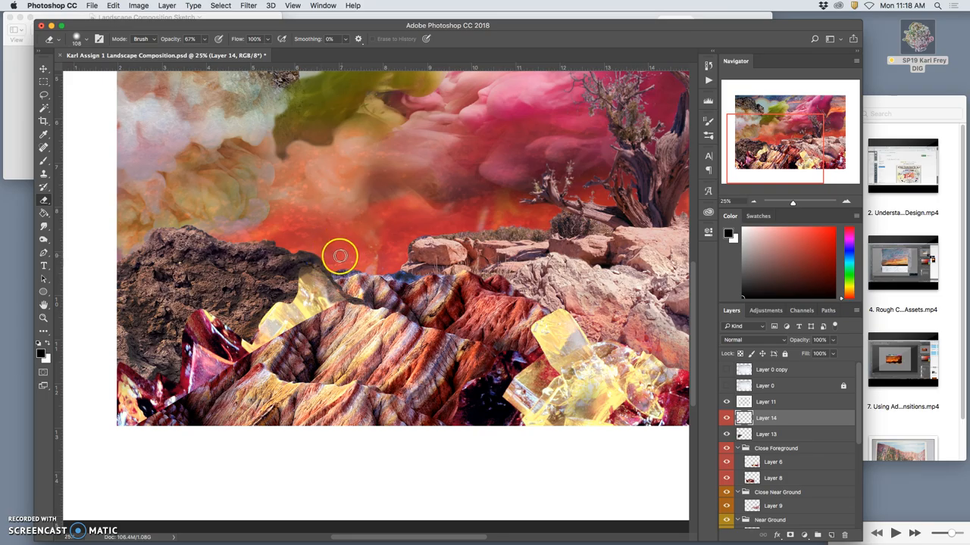
Erase the crystal copy's edges near the dark rock and over the hills at 67% eraser opacity
drag(339, 256, 173, 318)
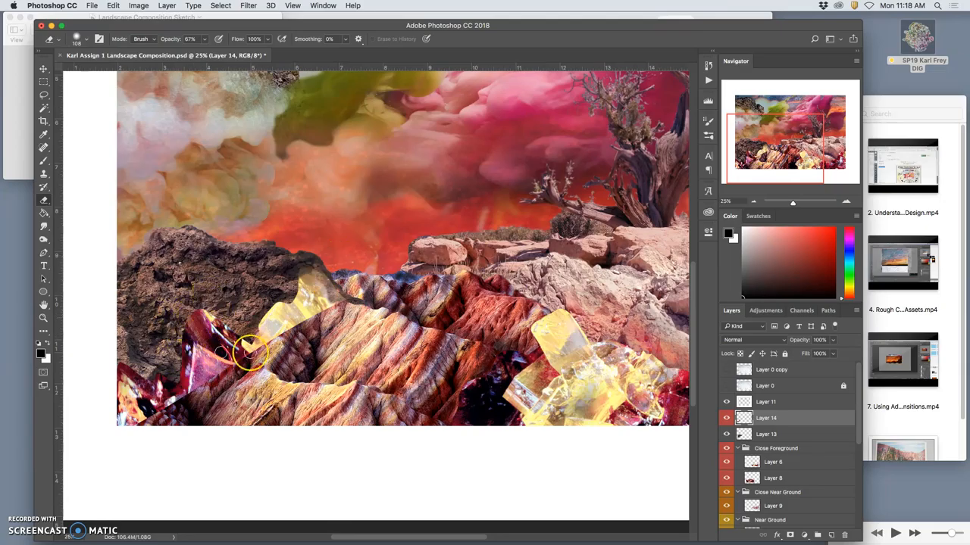
drag(250, 352, 298, 324)
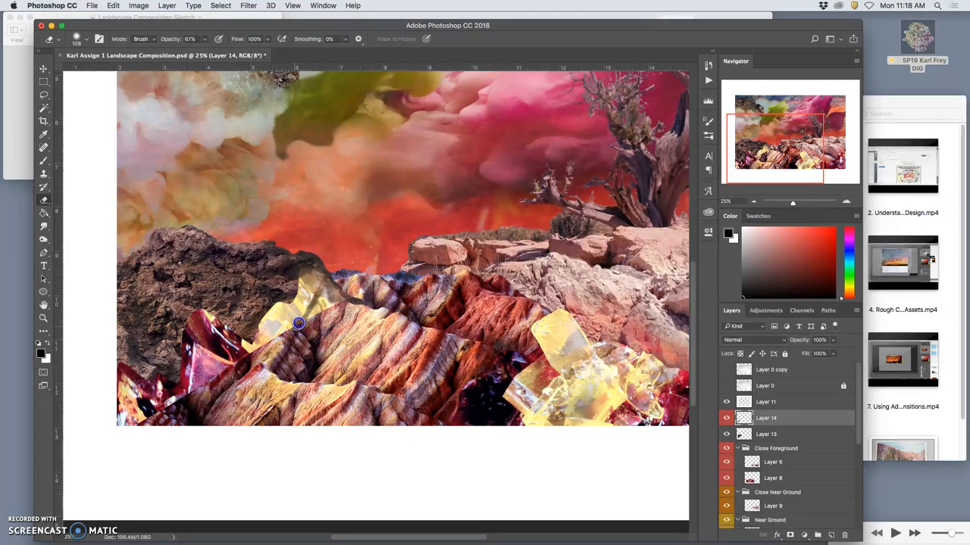
drag(297, 323, 328, 309)
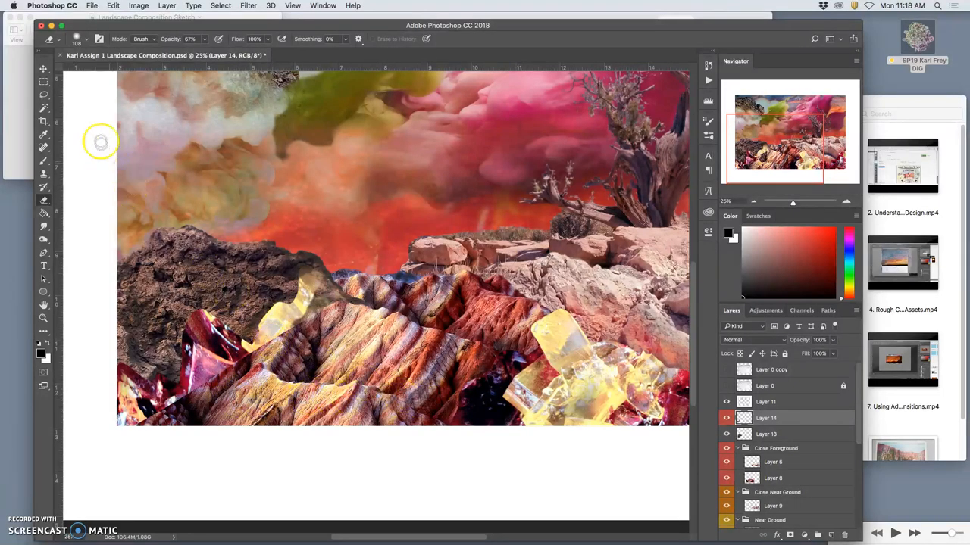
click(43, 96)
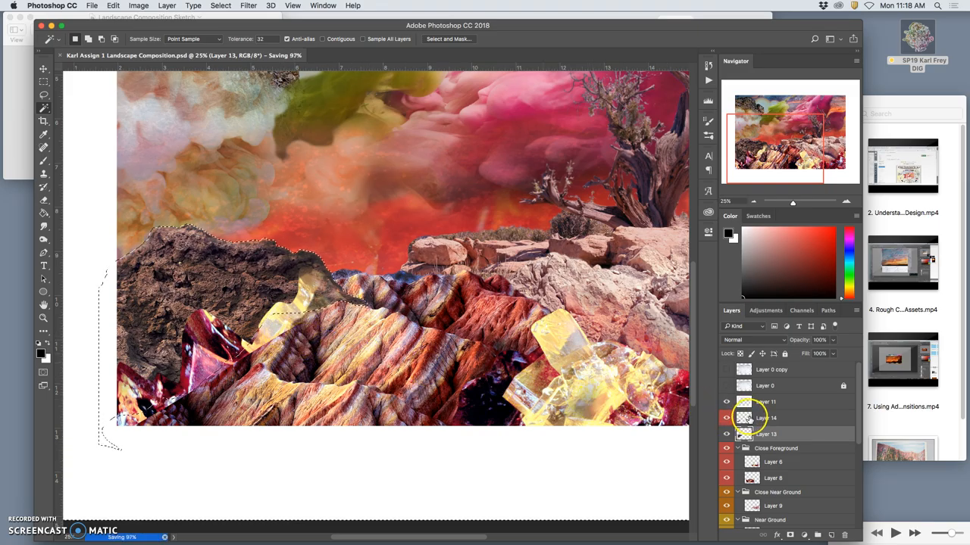
Move the left crystal copy to Layer 15 and erase its yellow piece over the rock
click(765, 417)
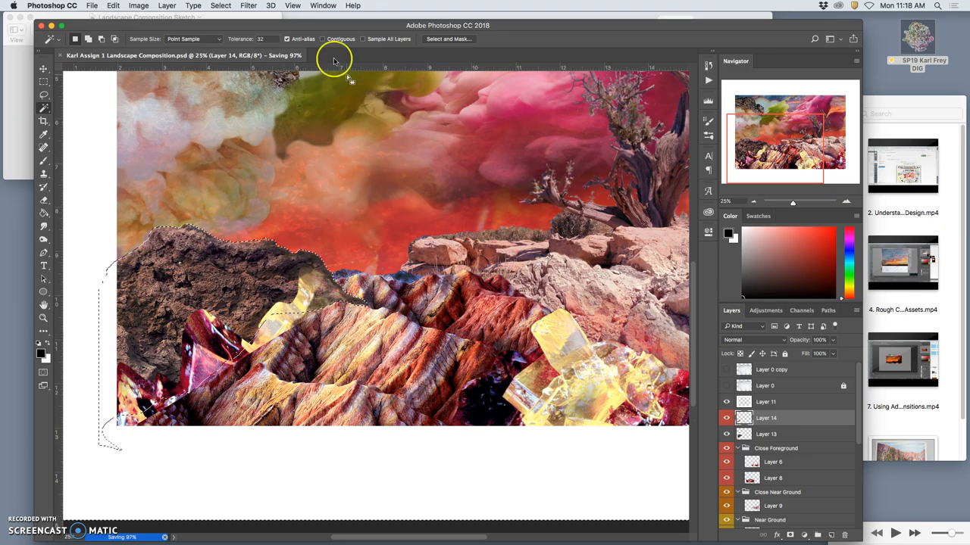
click(221, 6)
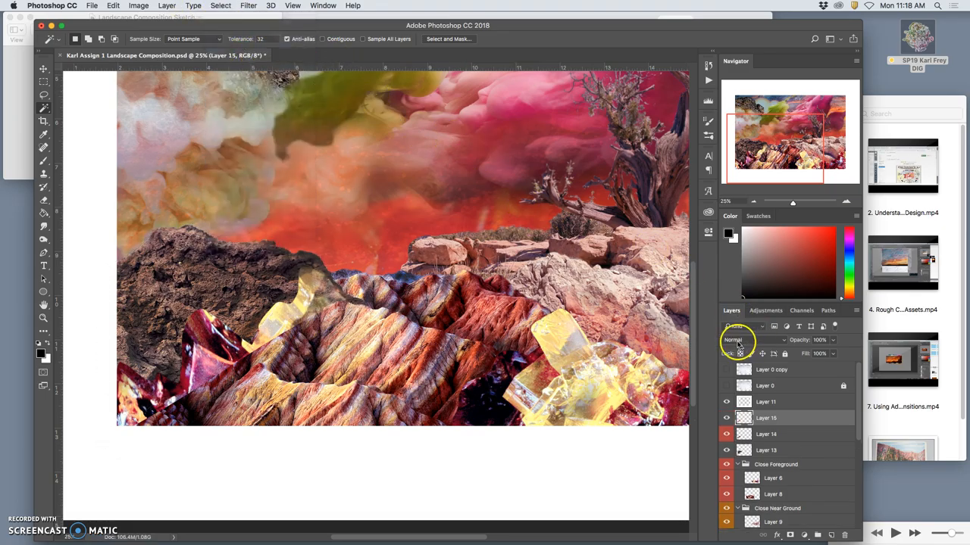
click(766, 434)
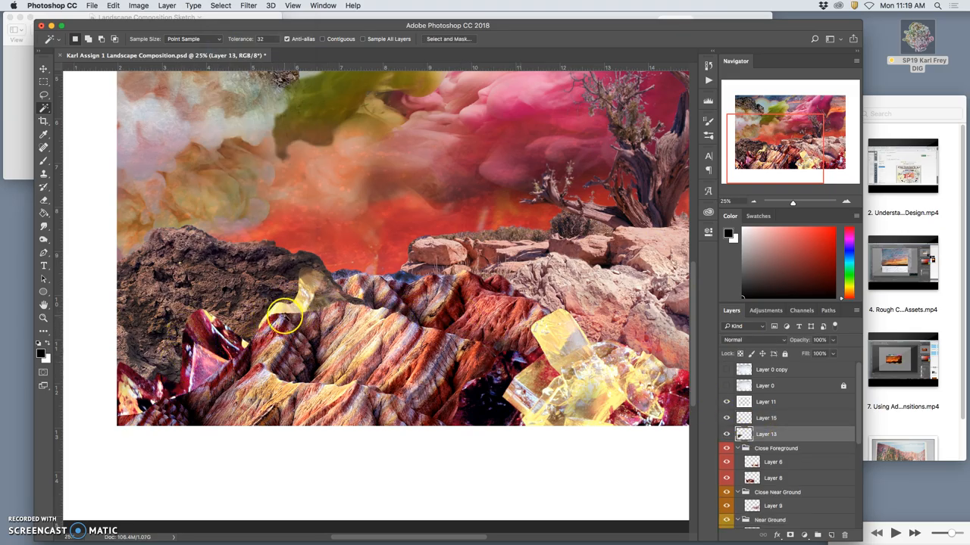
mouse_move(76, 181)
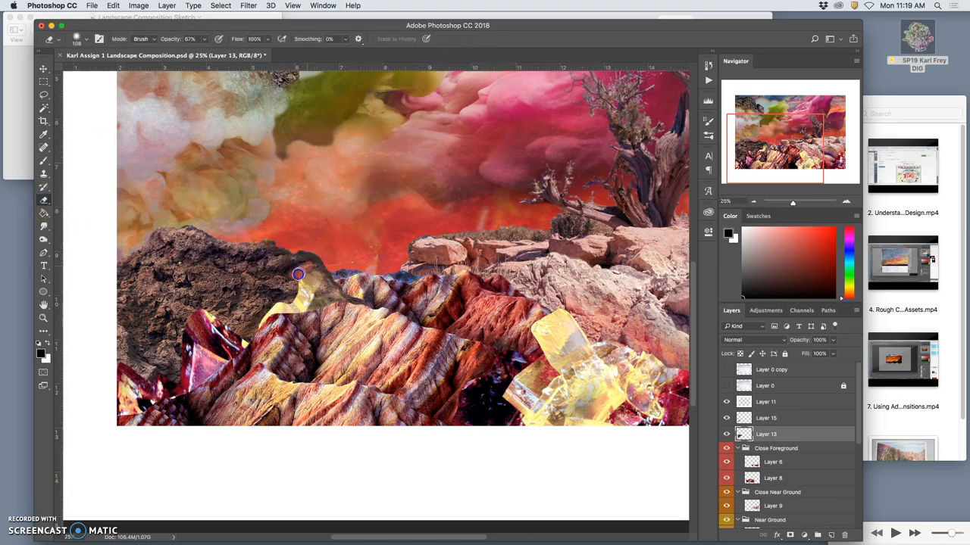
drag(298, 274, 678, 430)
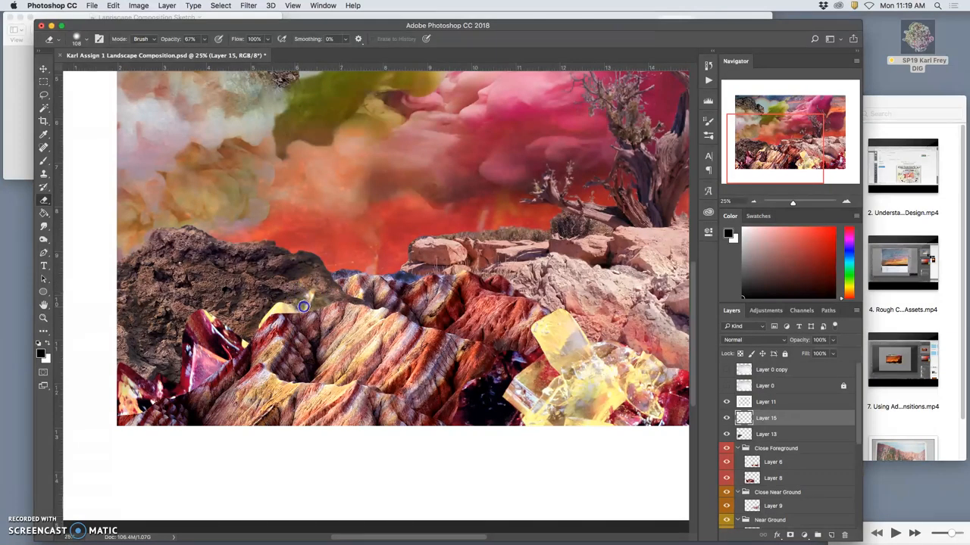
drag(303, 307, 265, 302)
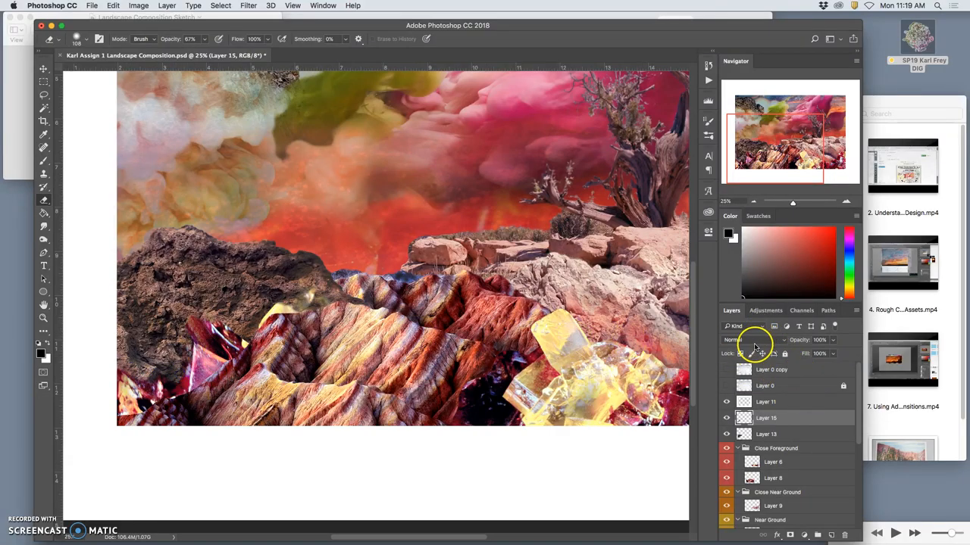
Set Layer 15 to Hard Light blending and adjust its opacity slider
click(746, 339)
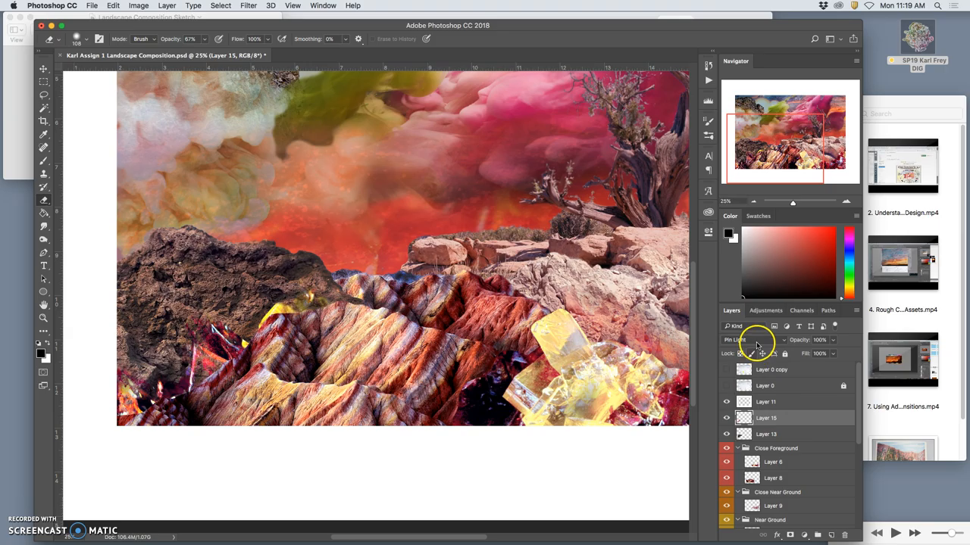
click(753, 327)
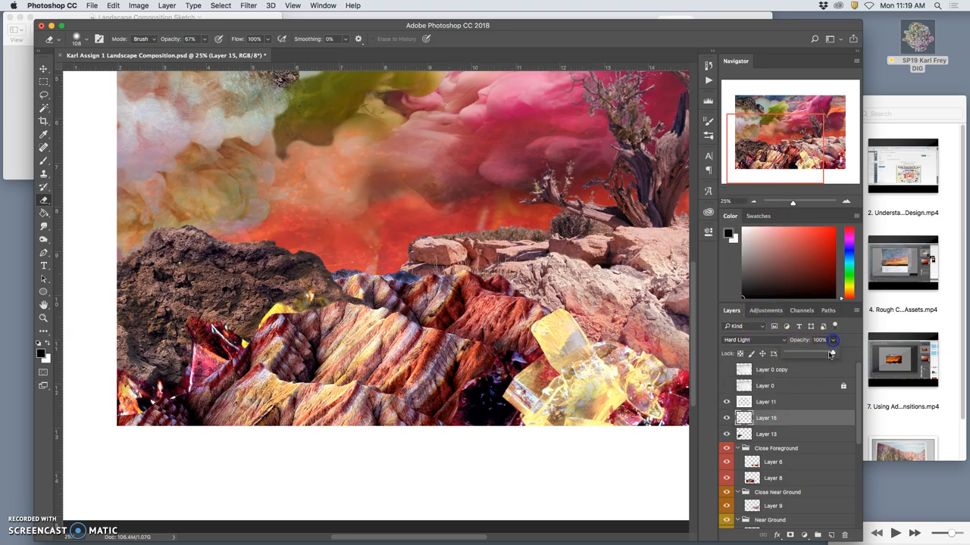
drag(825, 353, 821, 354)
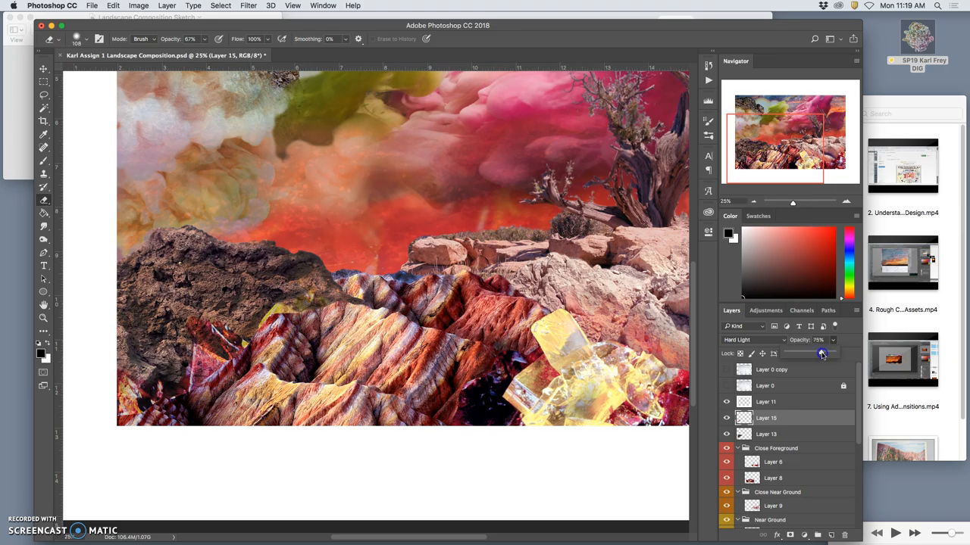
drag(822, 354, 829, 354)
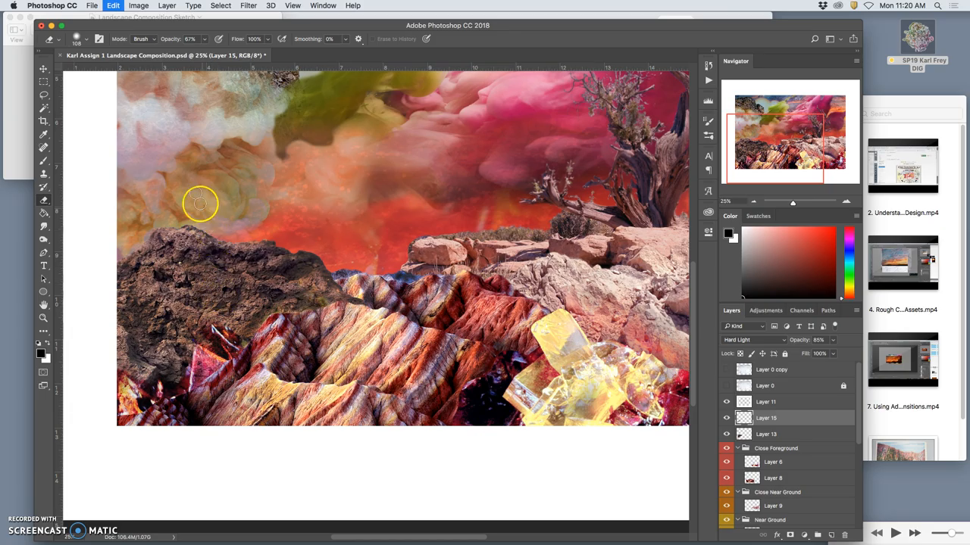
Lower the Eraser tool's opacity to 28% in the options bar
click(188, 55)
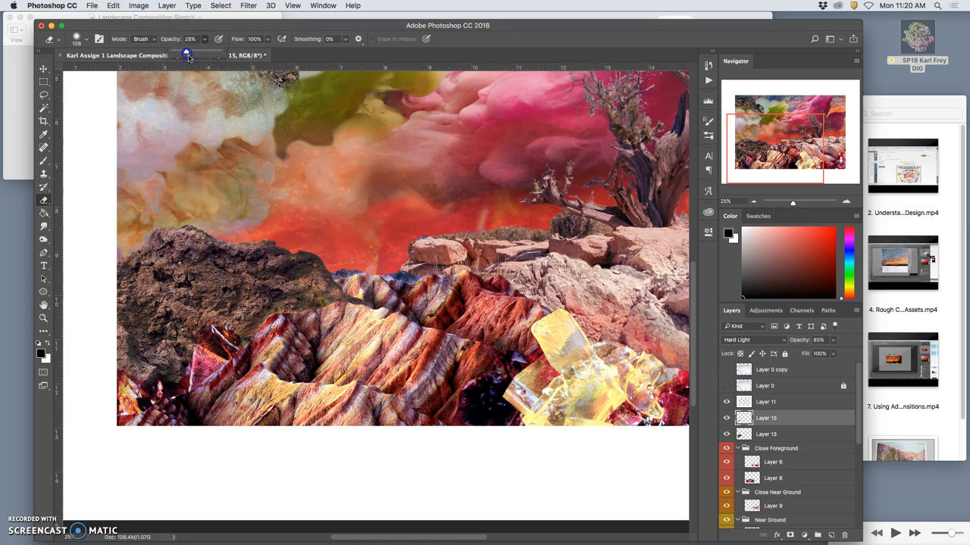